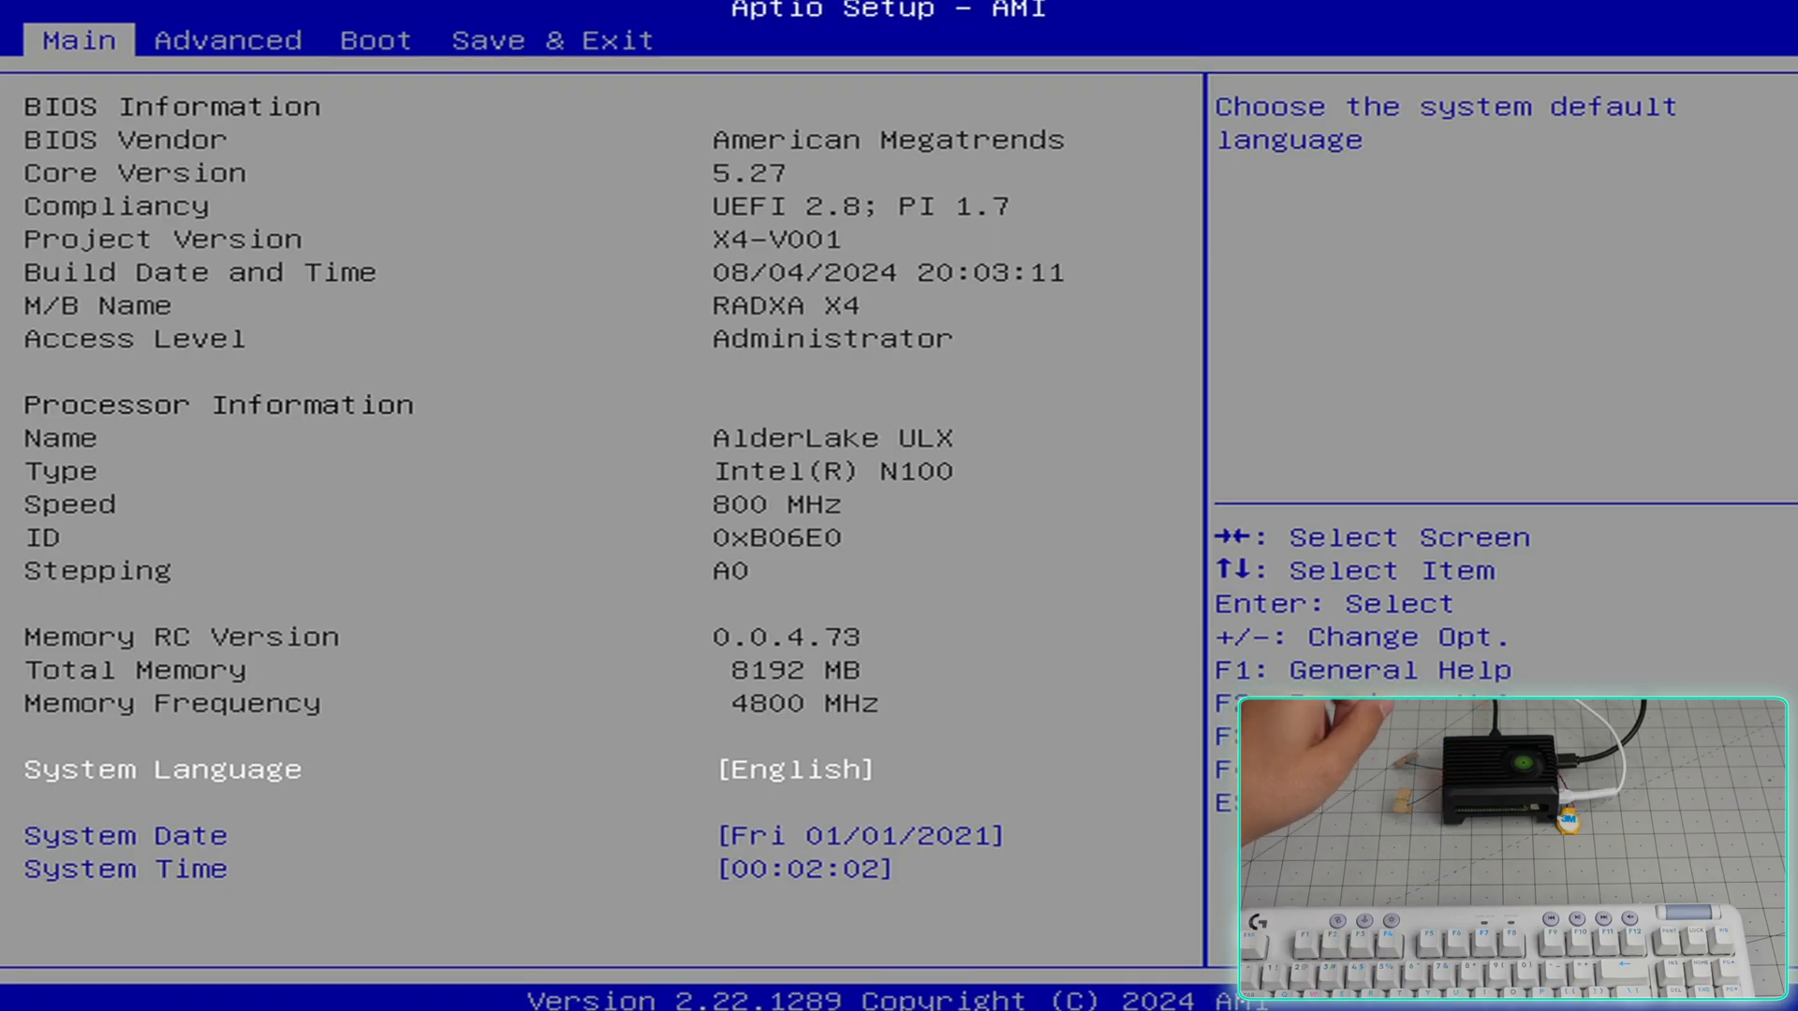
- Review CPU Power Management Control under Advanced, stepping down to the C states option
left_click(229, 39)
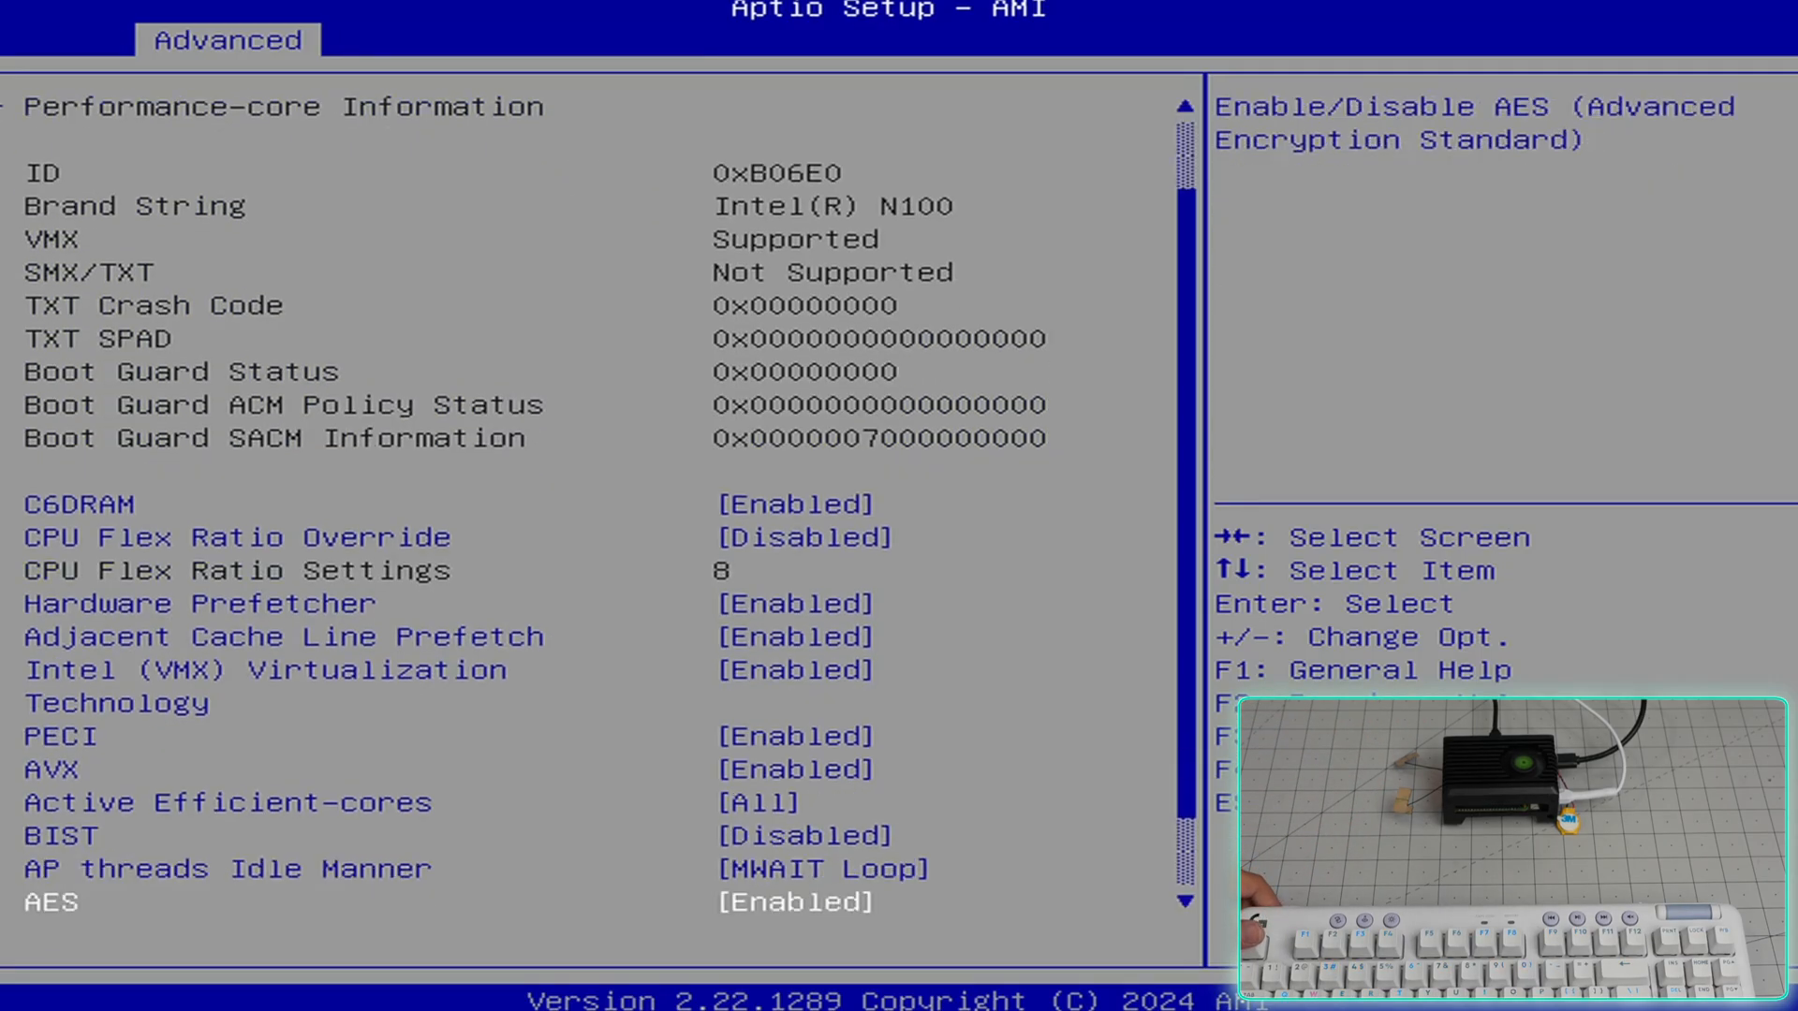
scroll("down", 3)
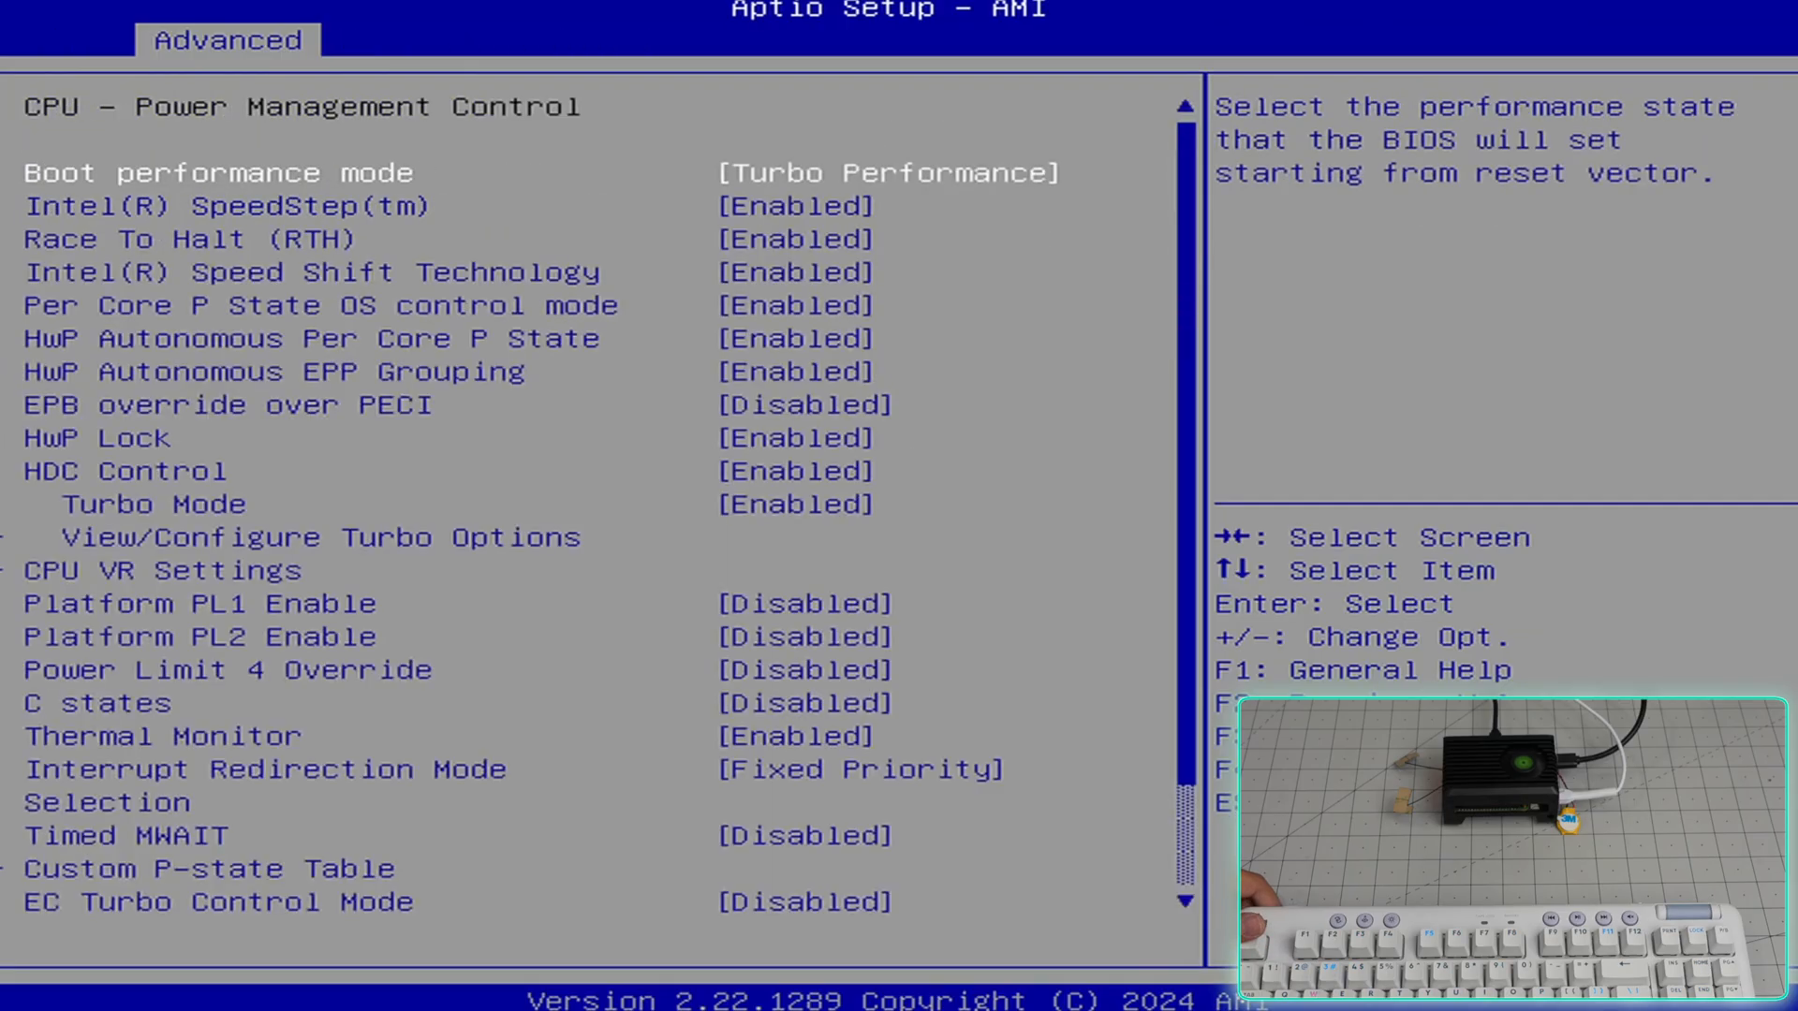
key("Down")
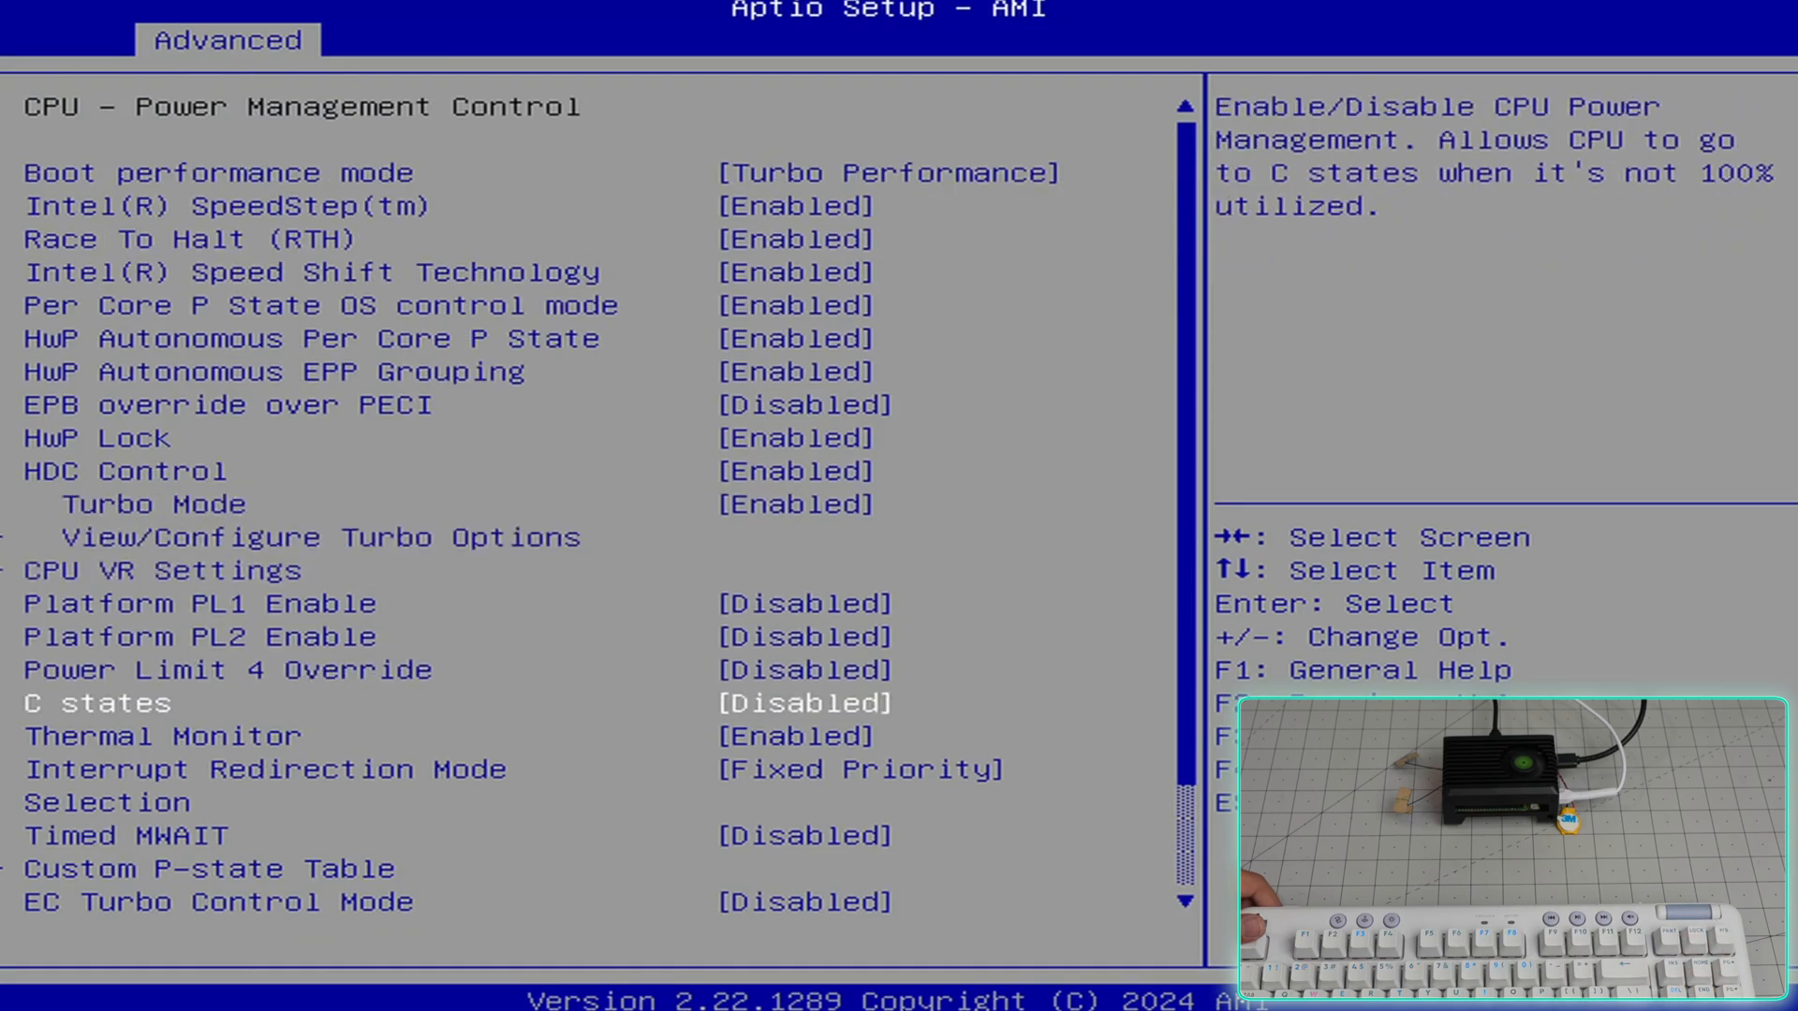
key("Down")
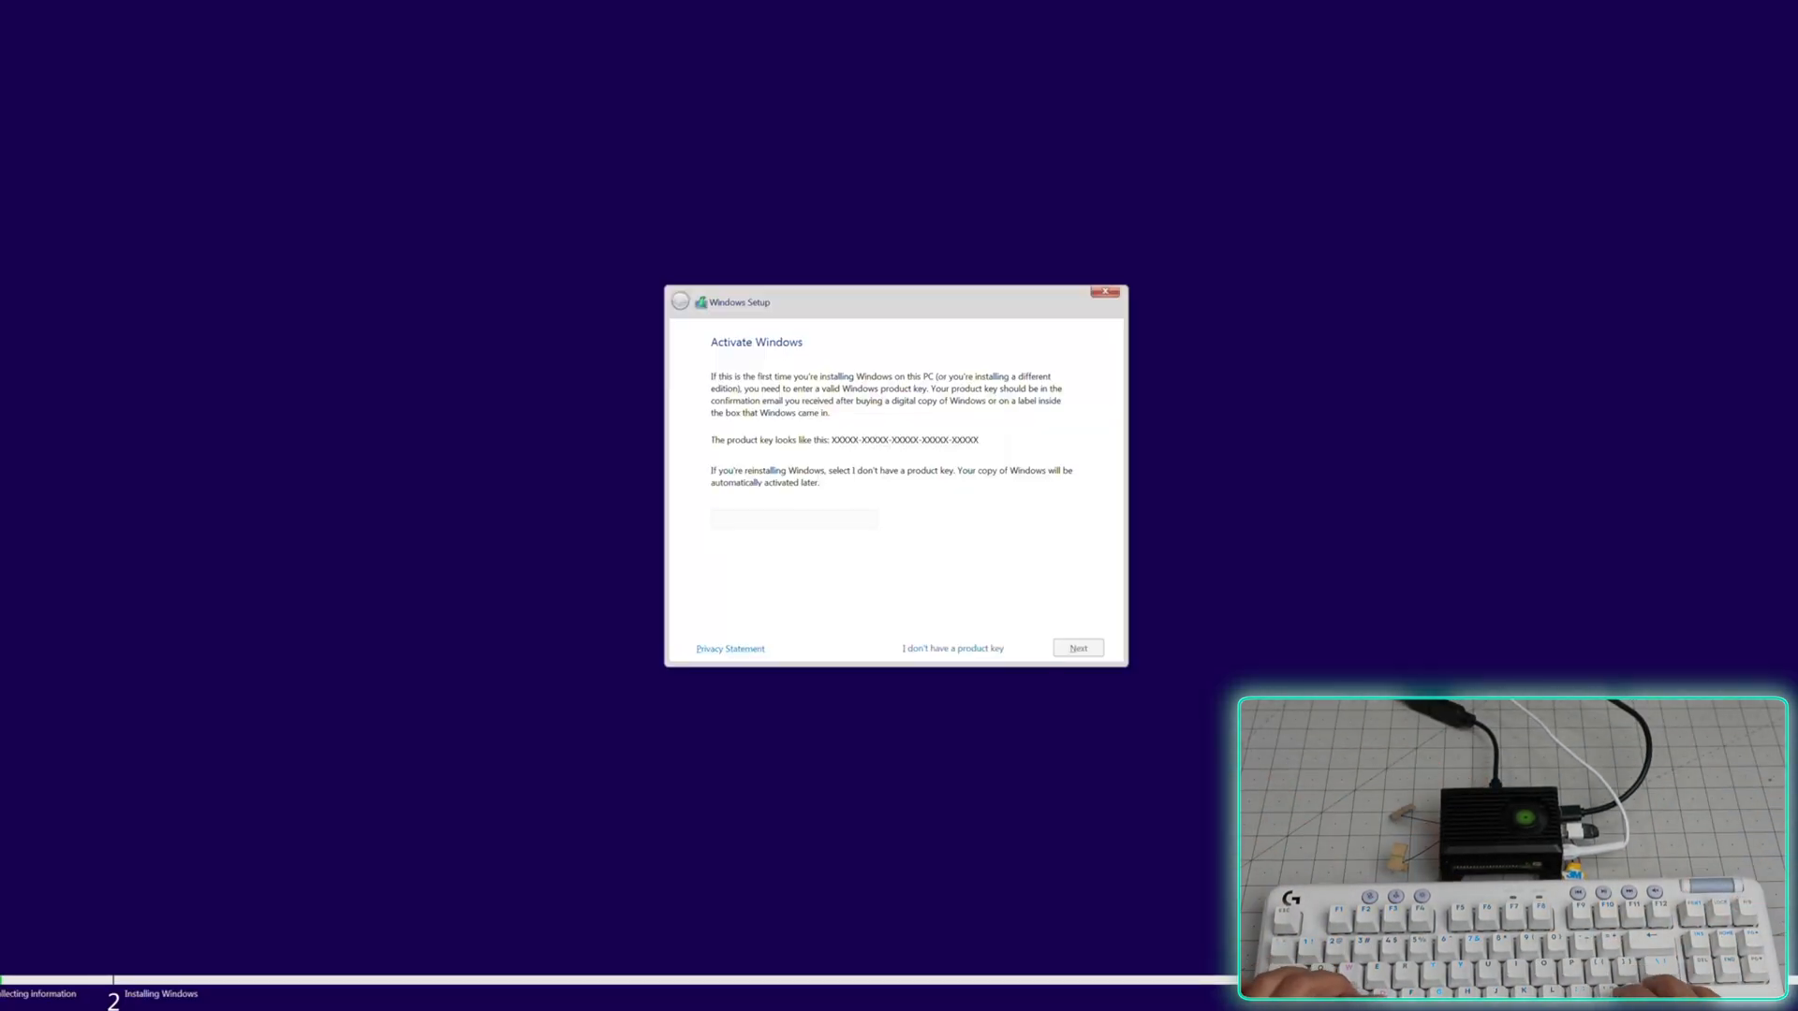
- Continue Windows Setup with 'I don't have a product key'
left_click(951, 648)
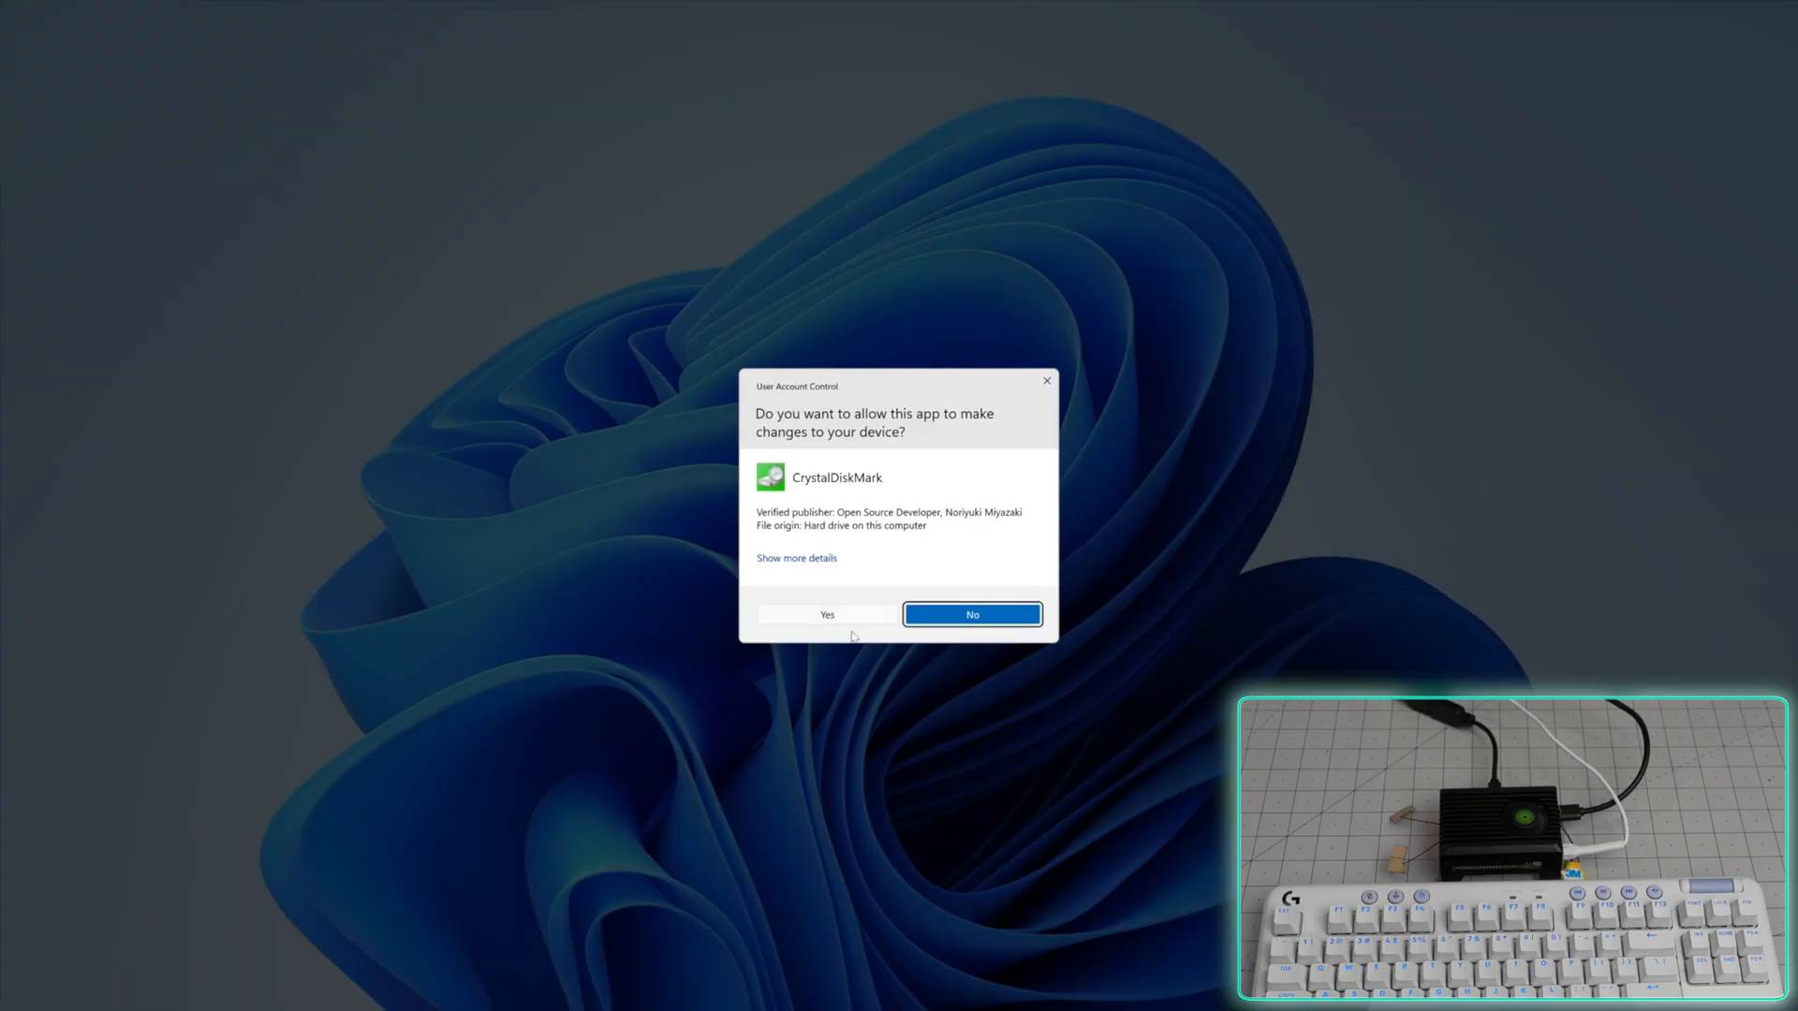
- Allow CrystalDiskMark admin rights and run all tests on C:, then search 'devi' for Device Manager
left_click(824, 615)
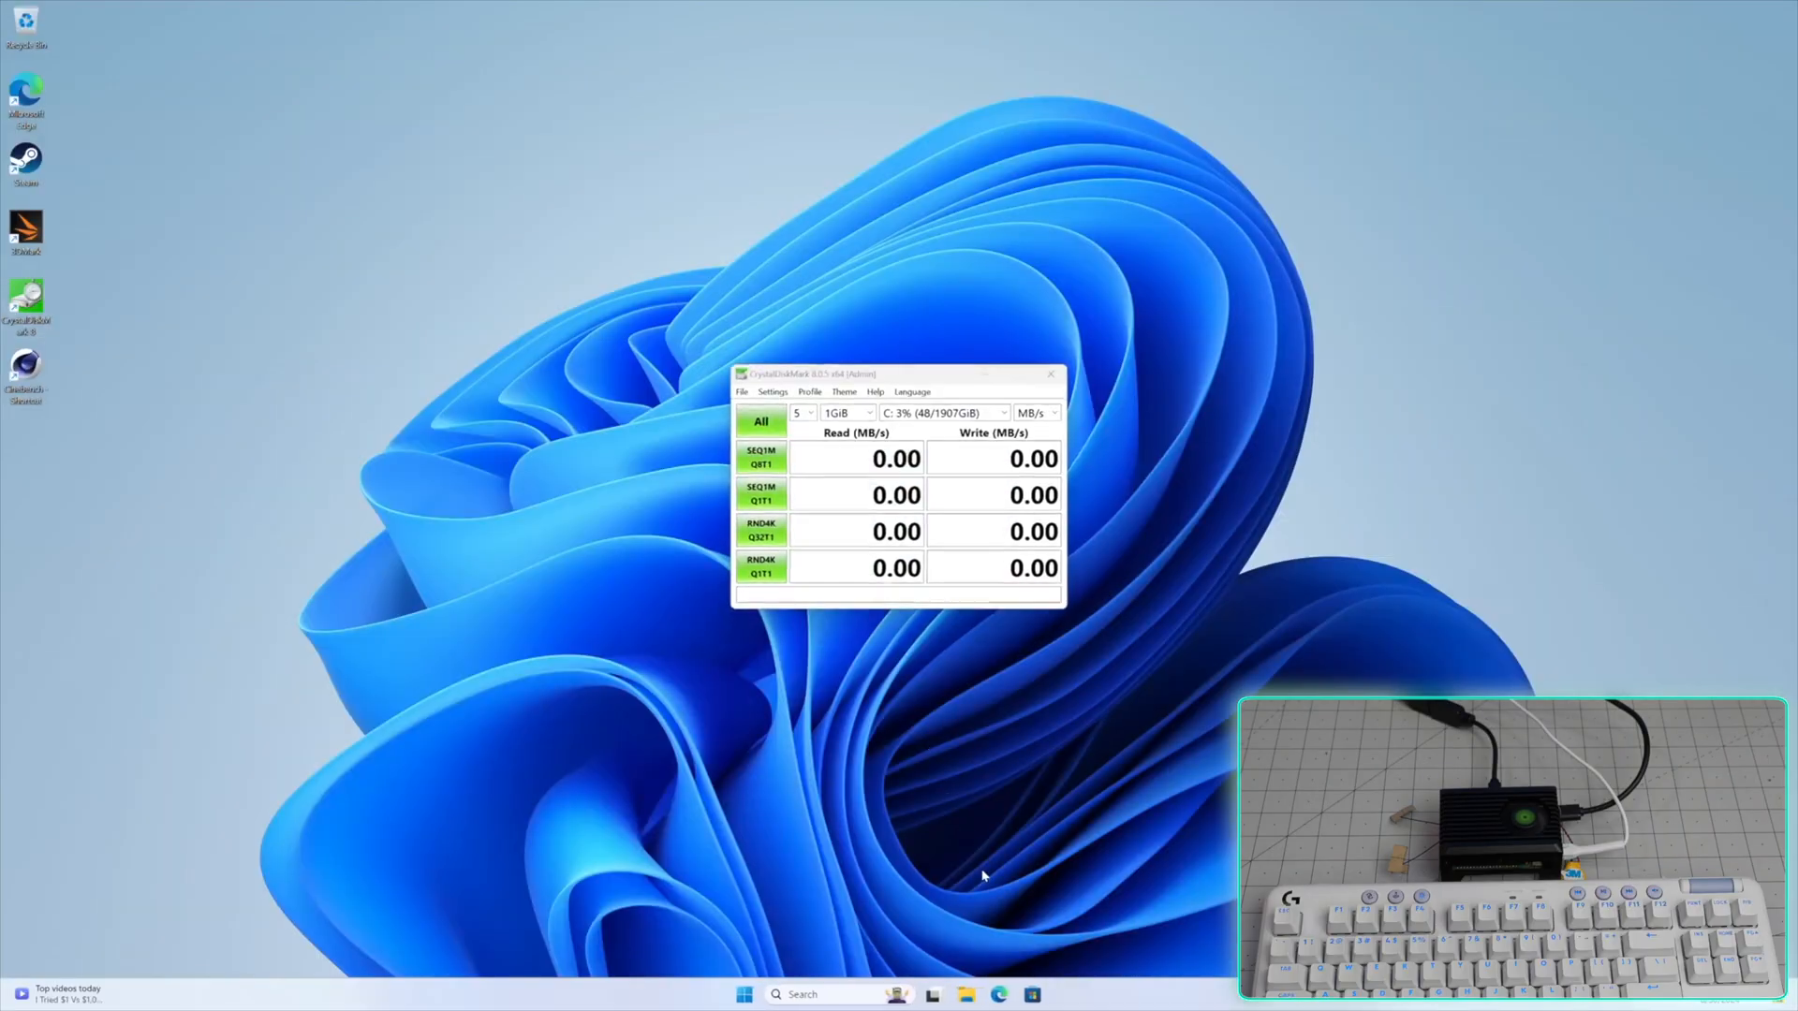
left_click(760, 422)
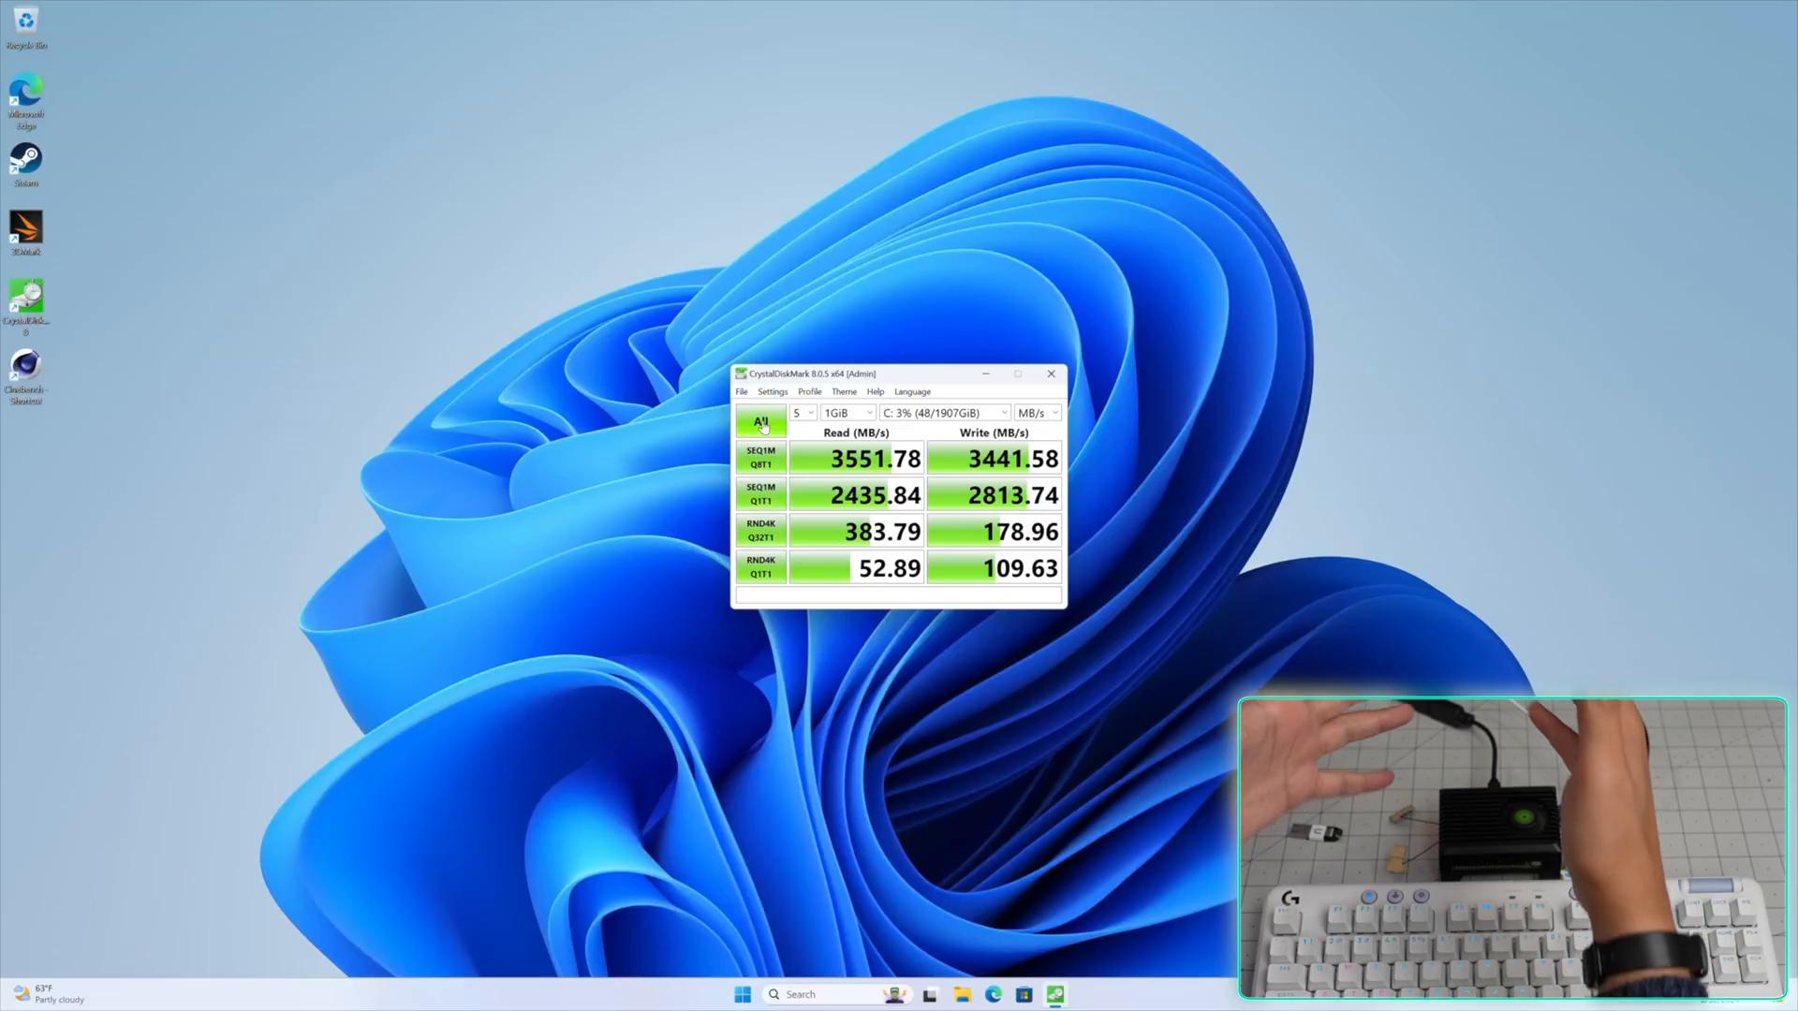
type("devi")
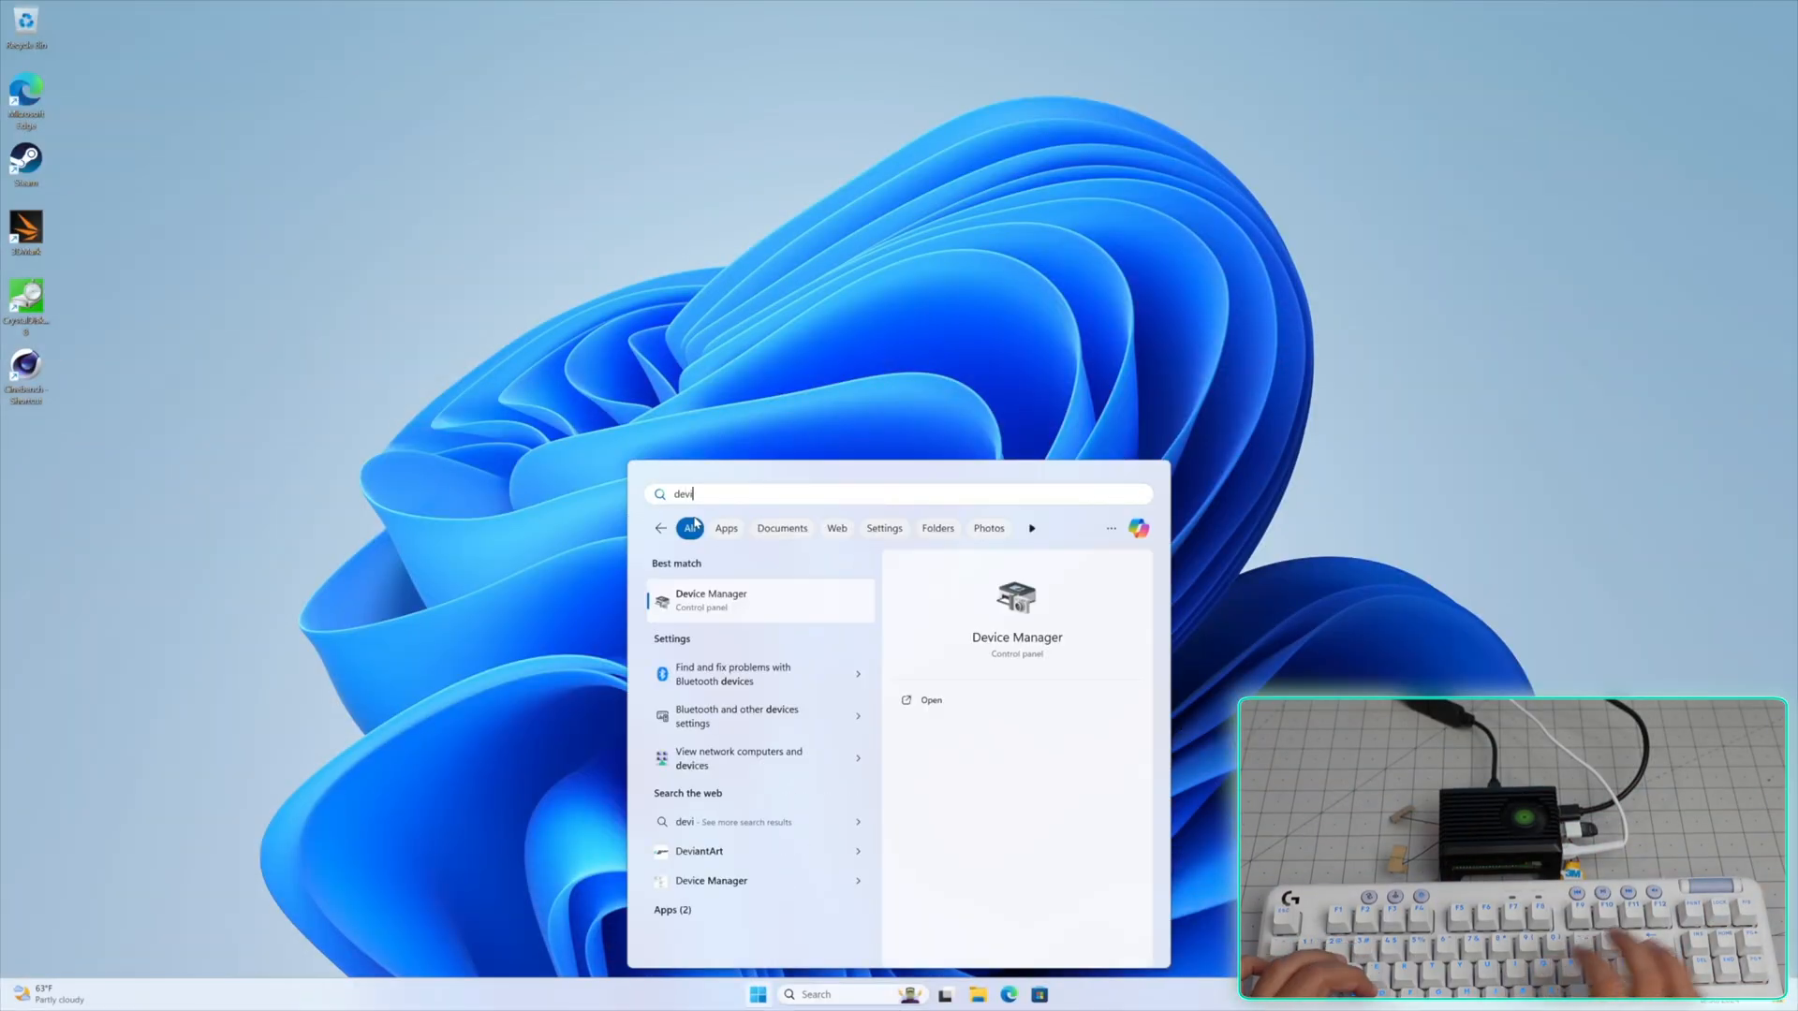
- Check Device Manager for unrecognised devices, close it and confirm restarting the computer
left_click(931, 699)
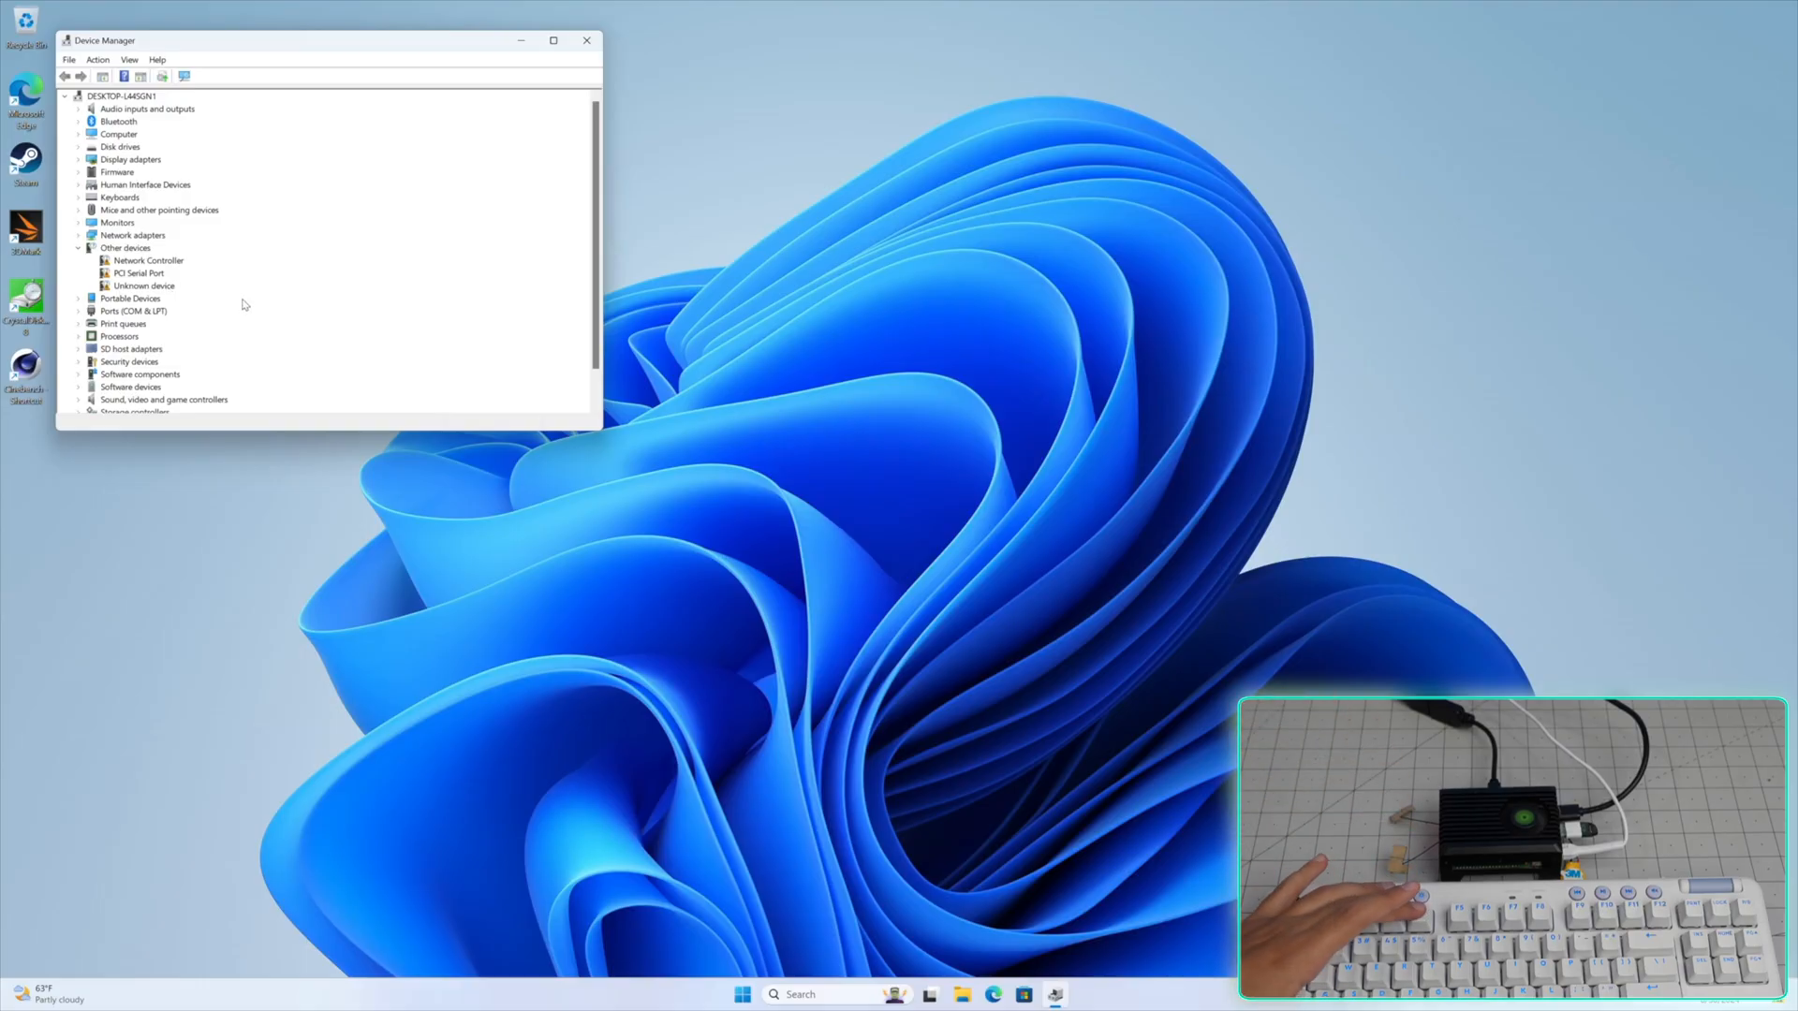
left_click(755, 995)
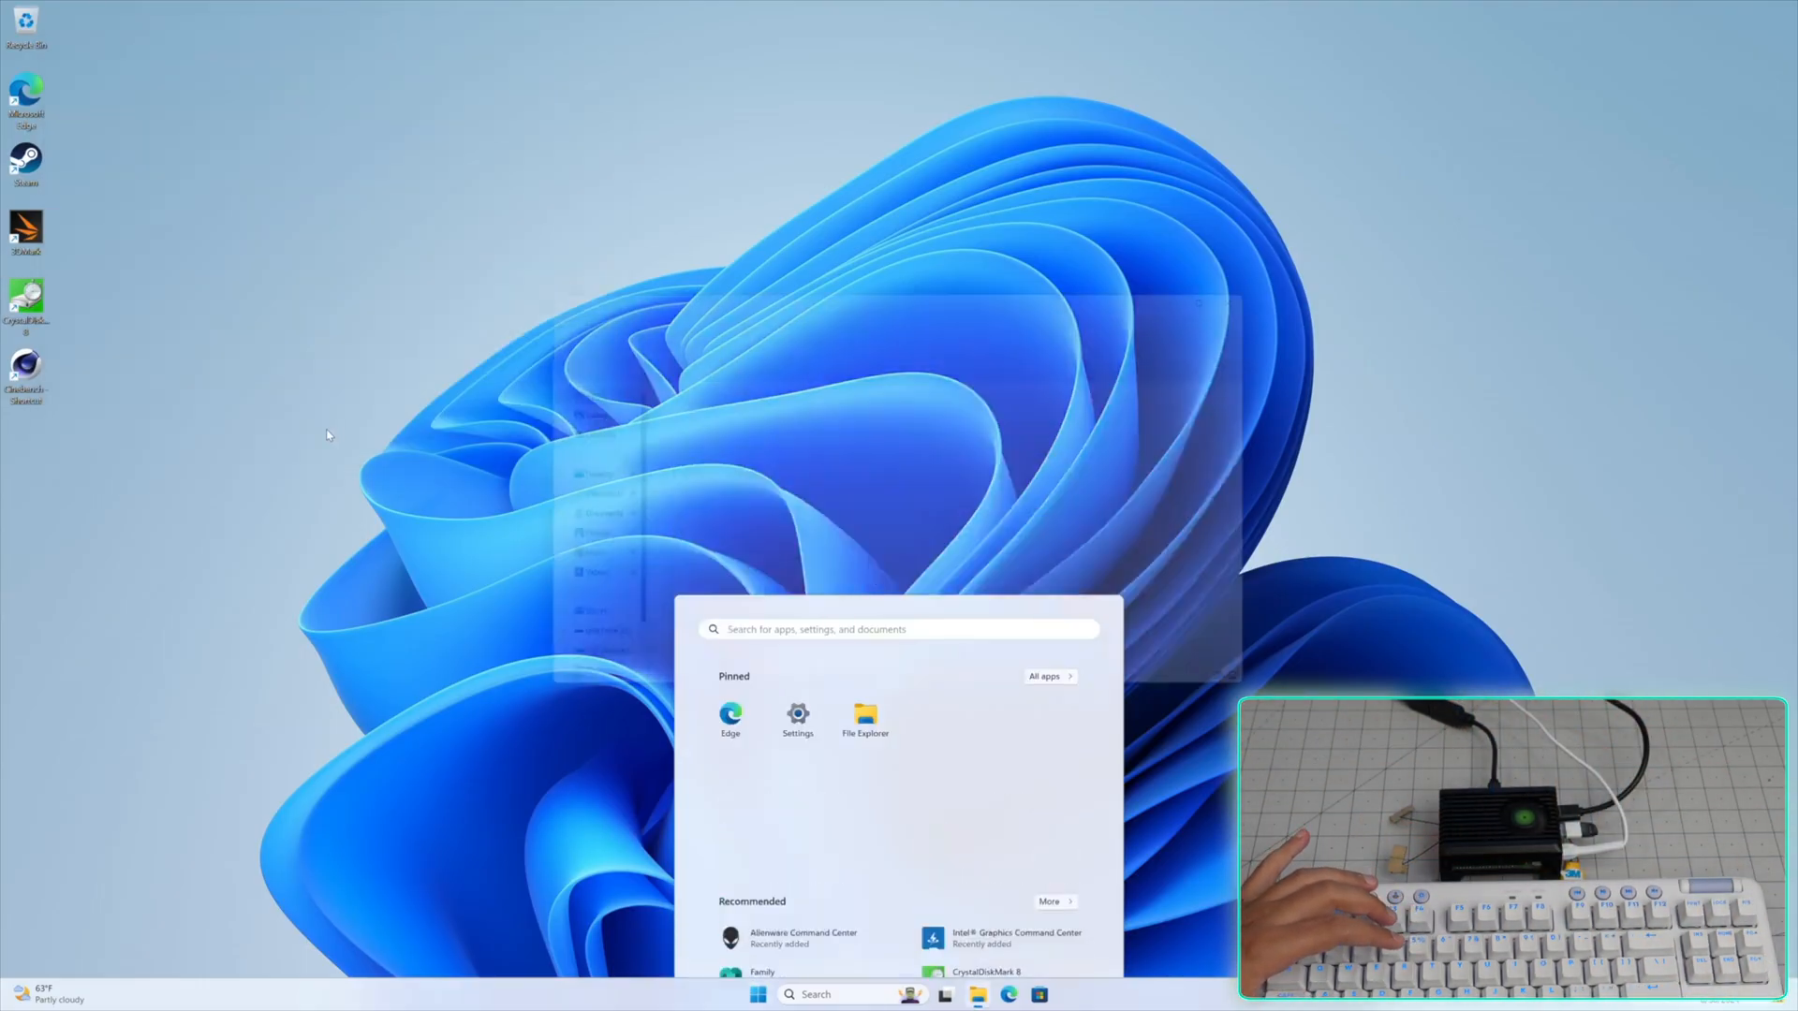
left_click(866, 713)
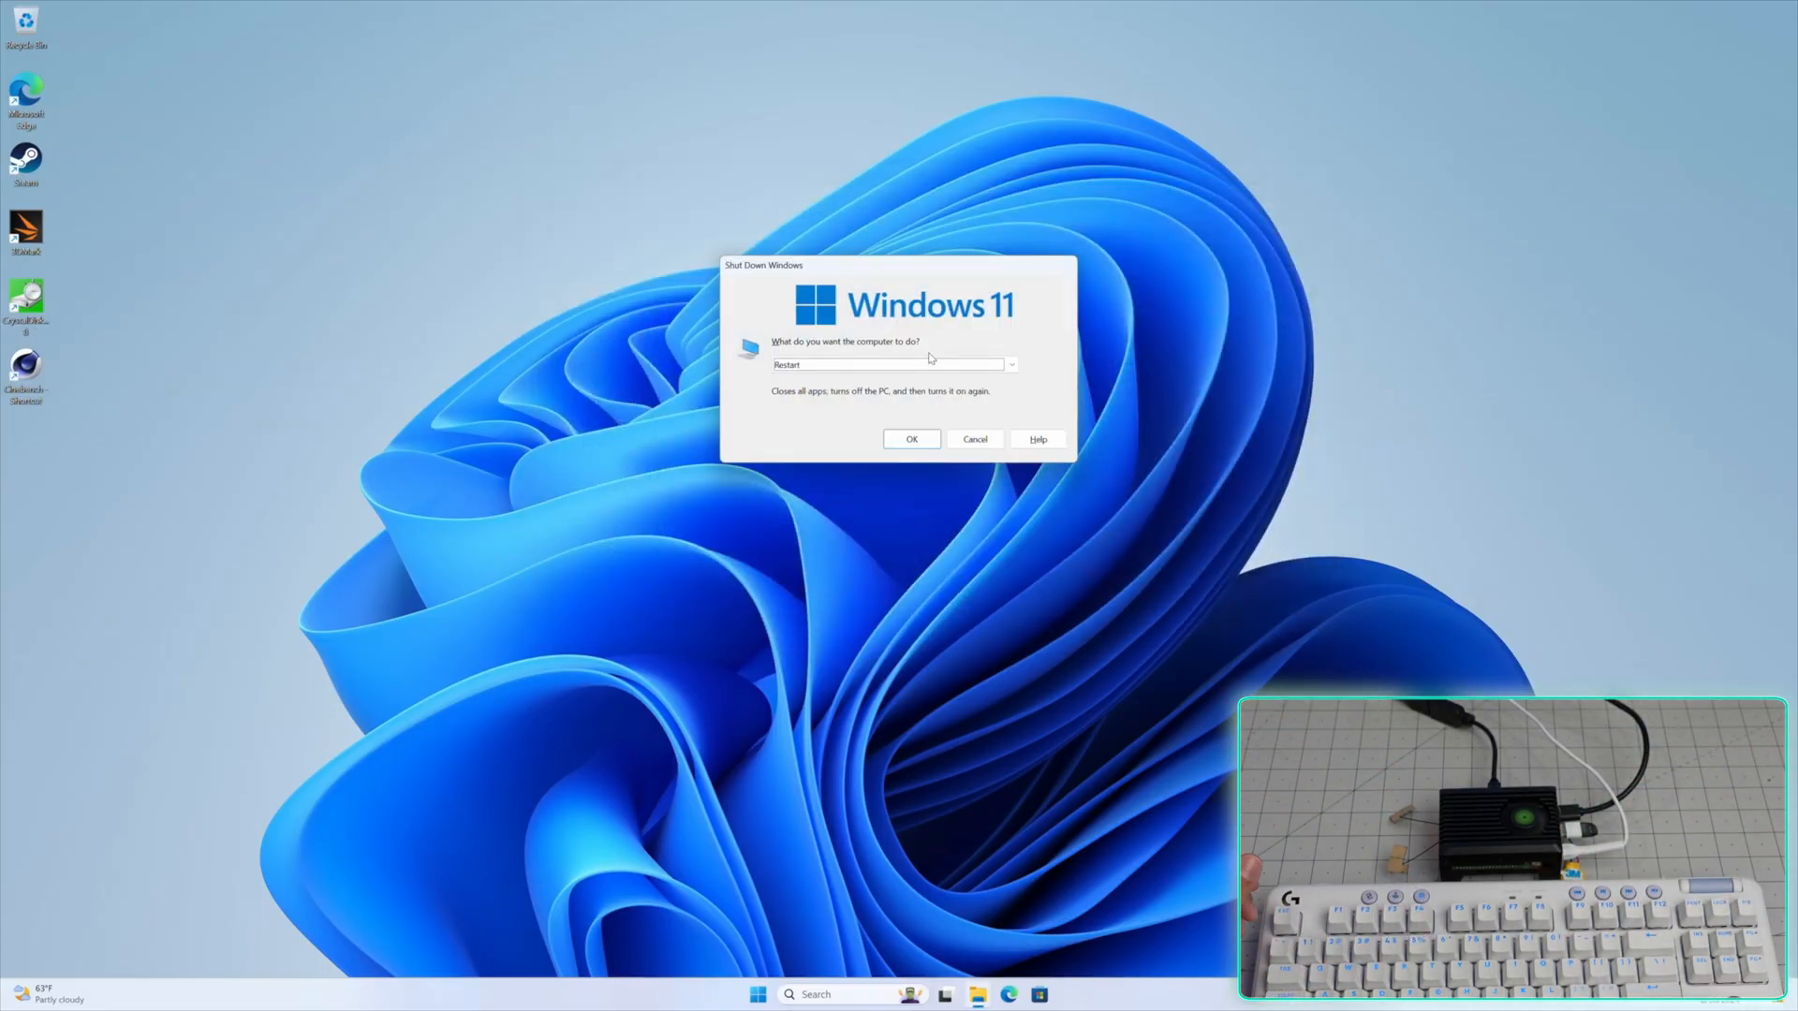
left_click(911, 438)
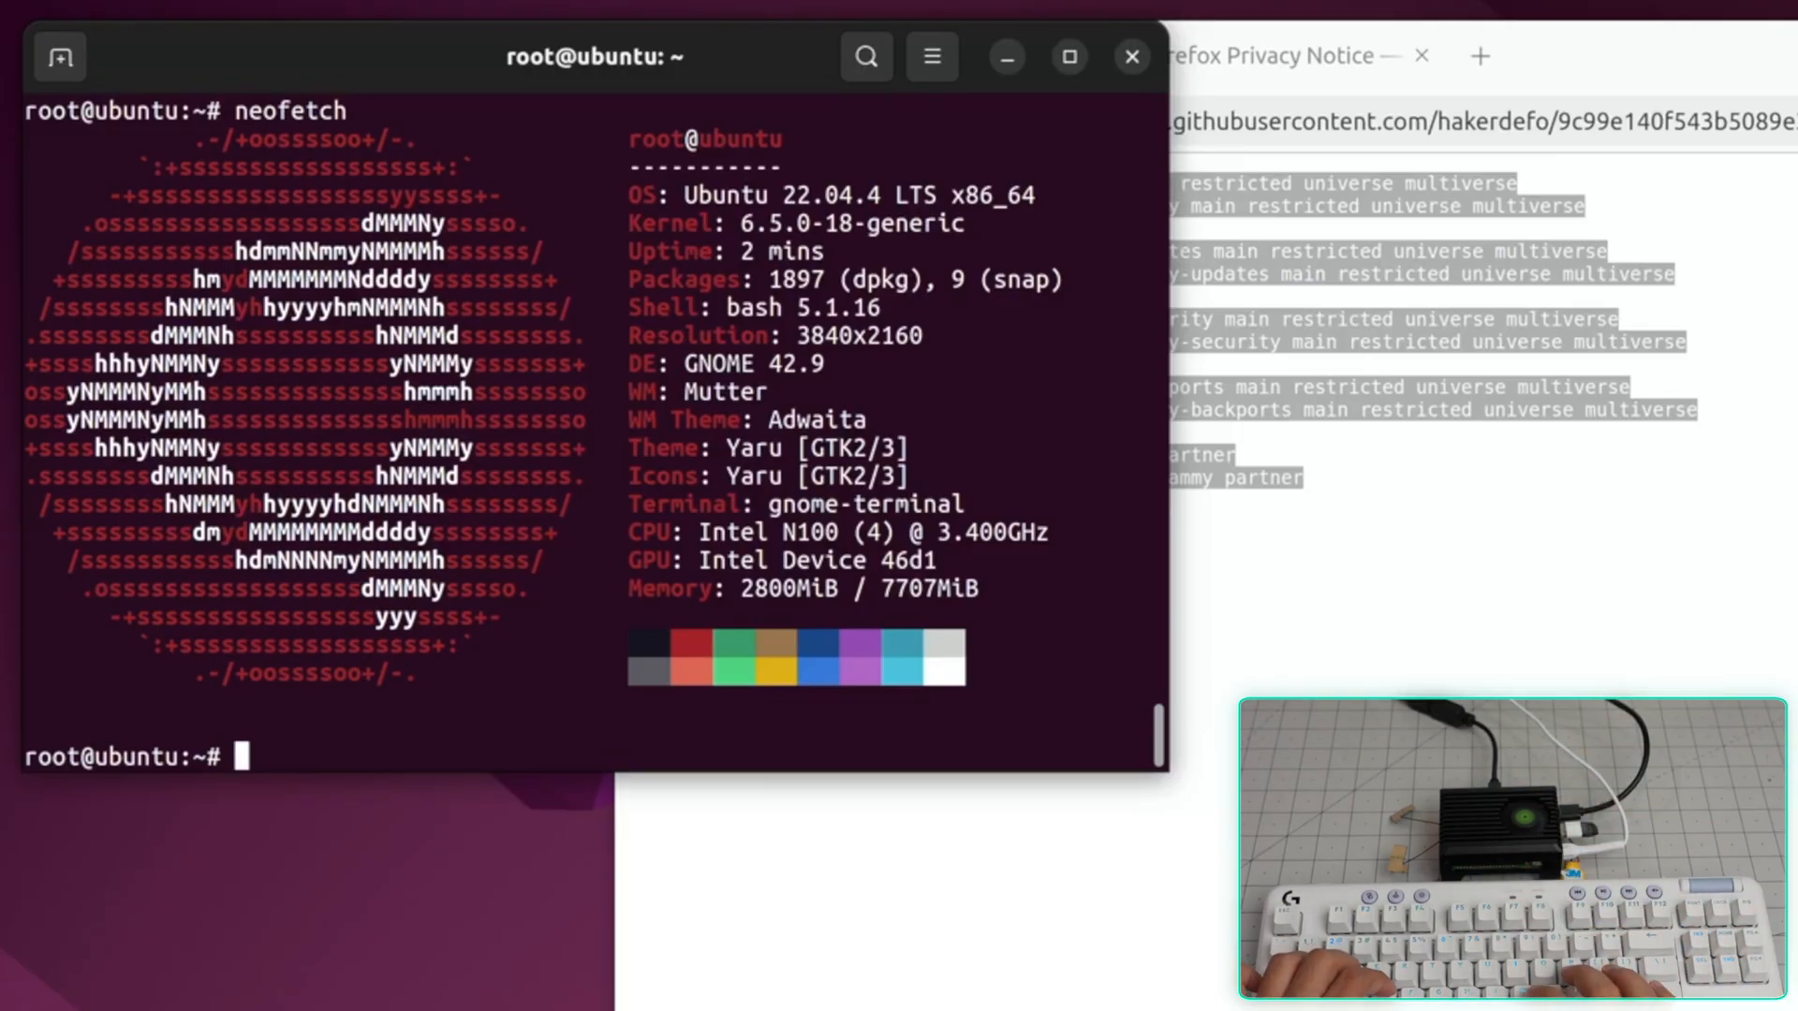
- Enter iperf3 -P 50 --bidir -c with server address 172.16.1.1 for a 50-stream bidirectional test
type("iperf3")
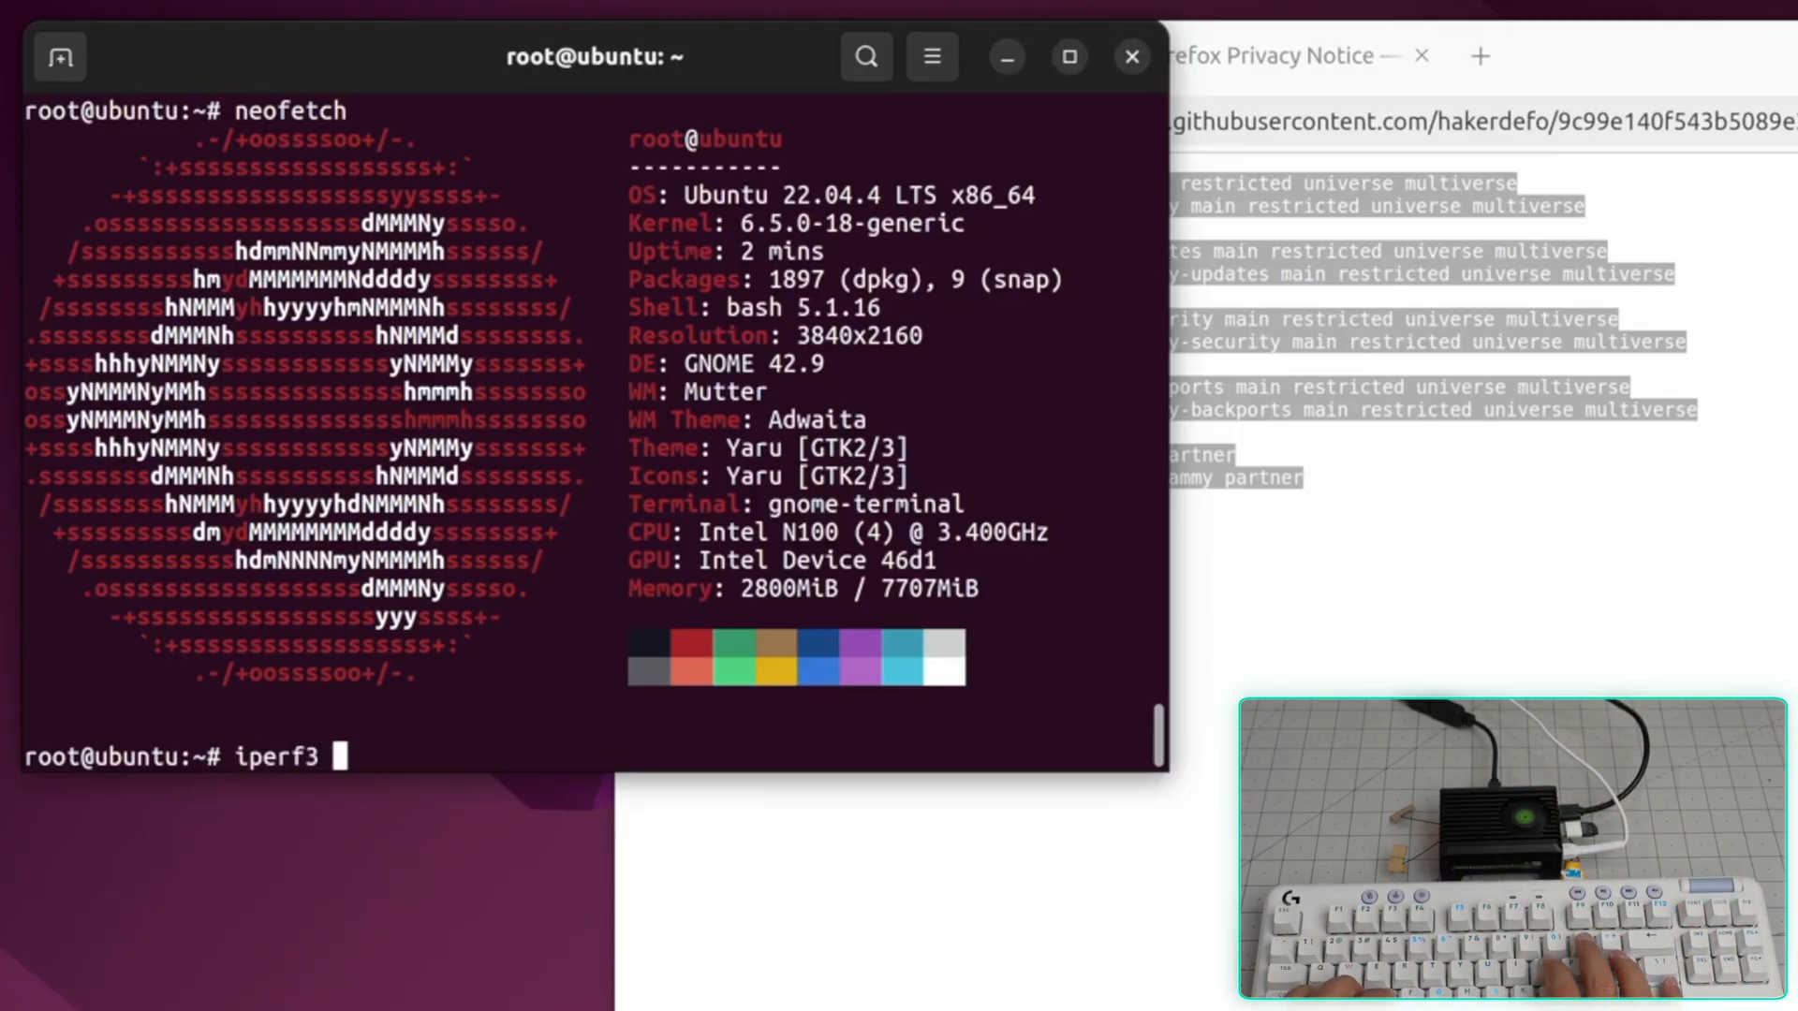
type("-P 50 -bidir -c 1")
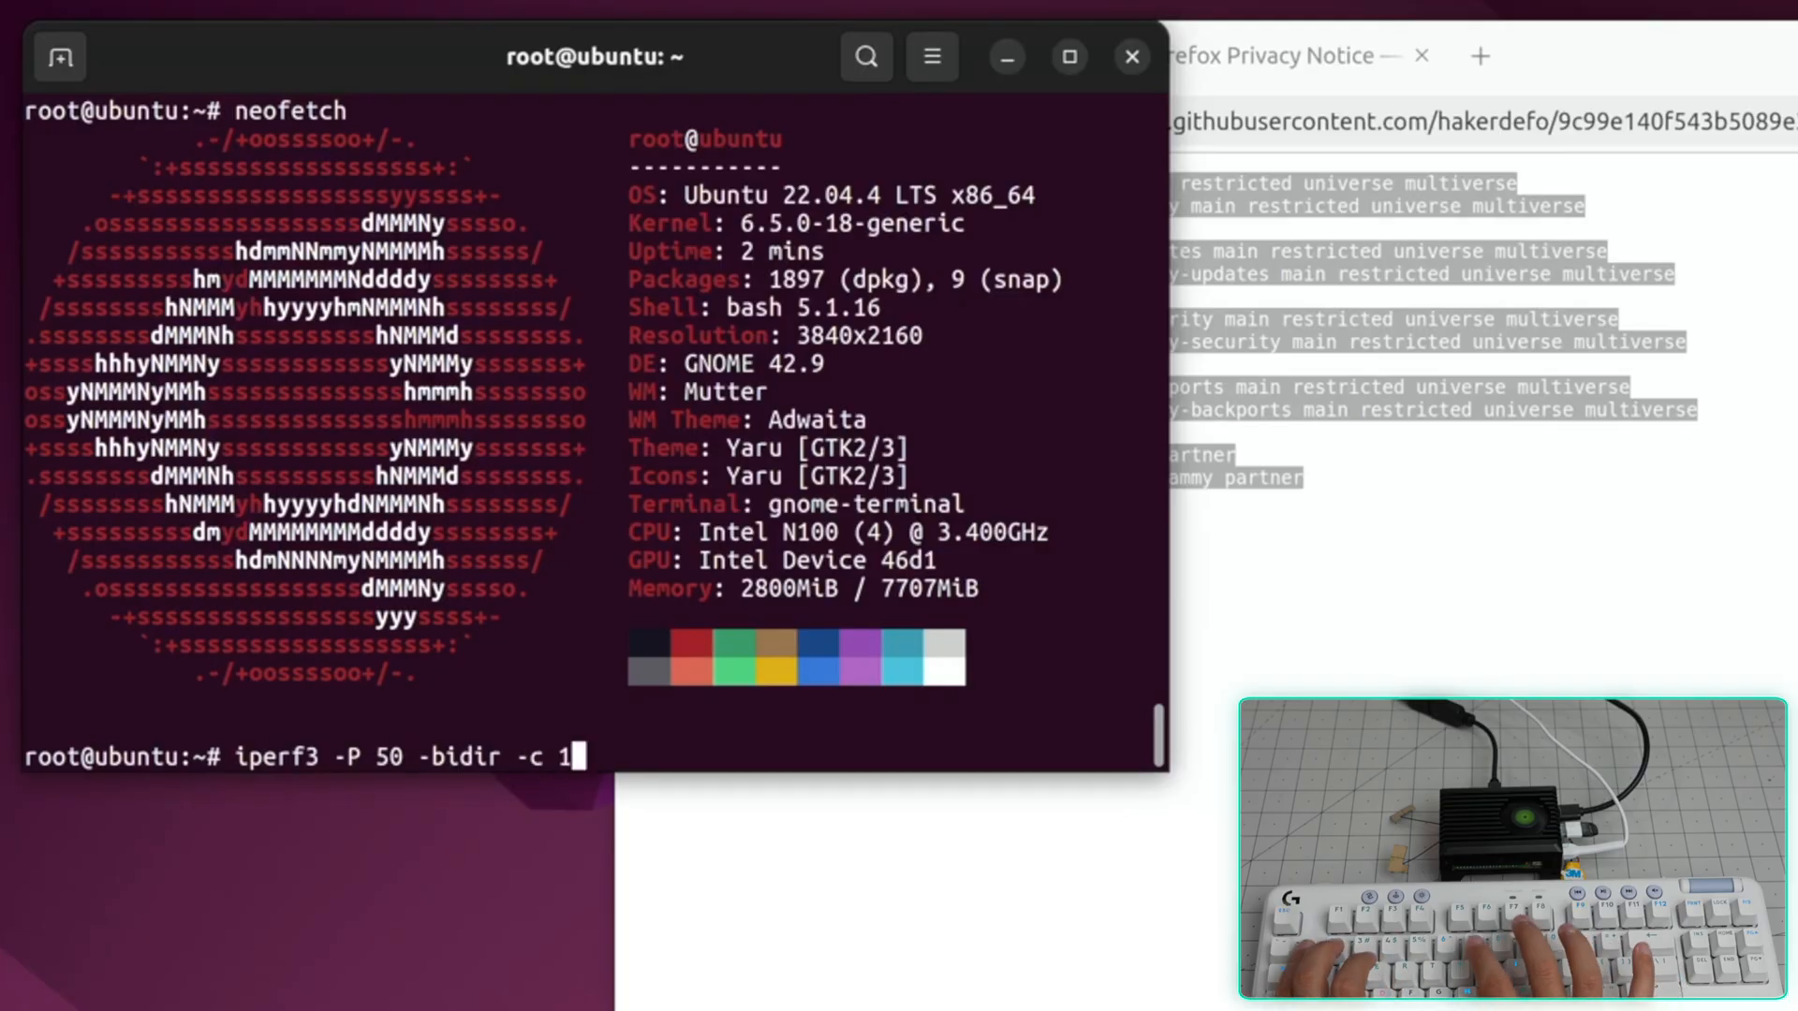
type("72.16.1.1")
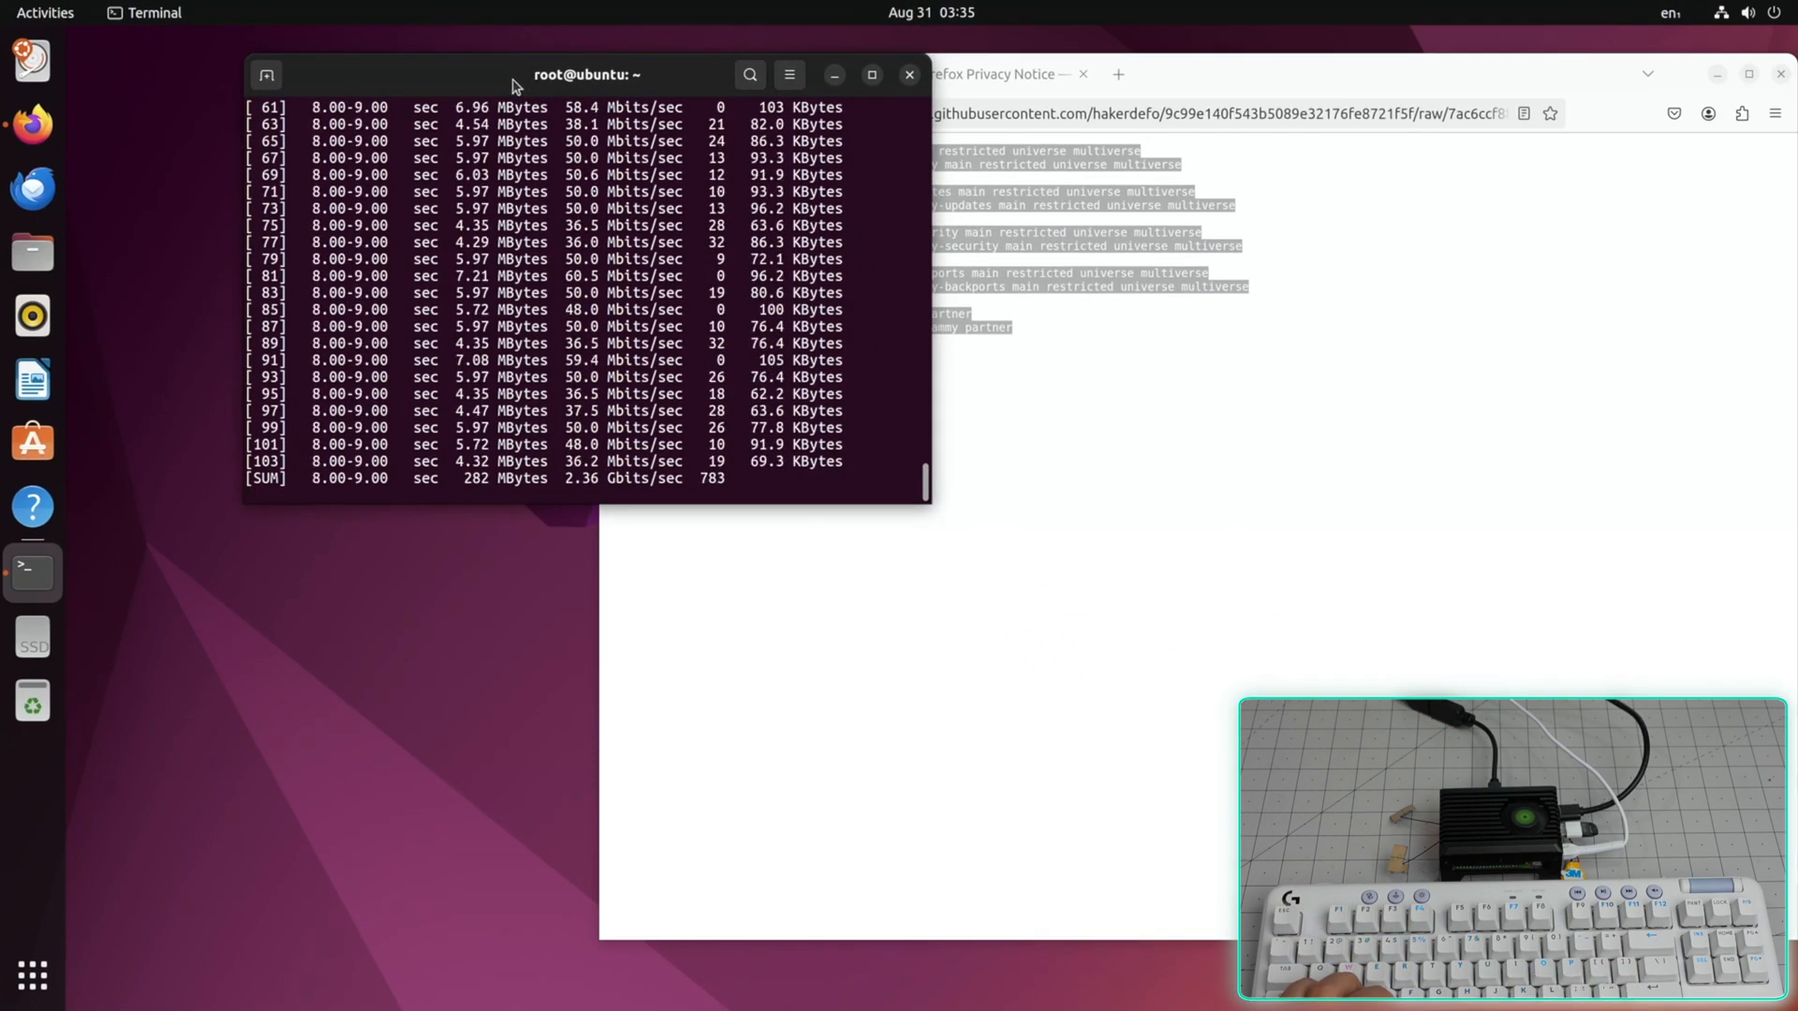
- Maximize the terminal, run nproc for the core count and start sysbench with 4 threads
left_click(871, 74)
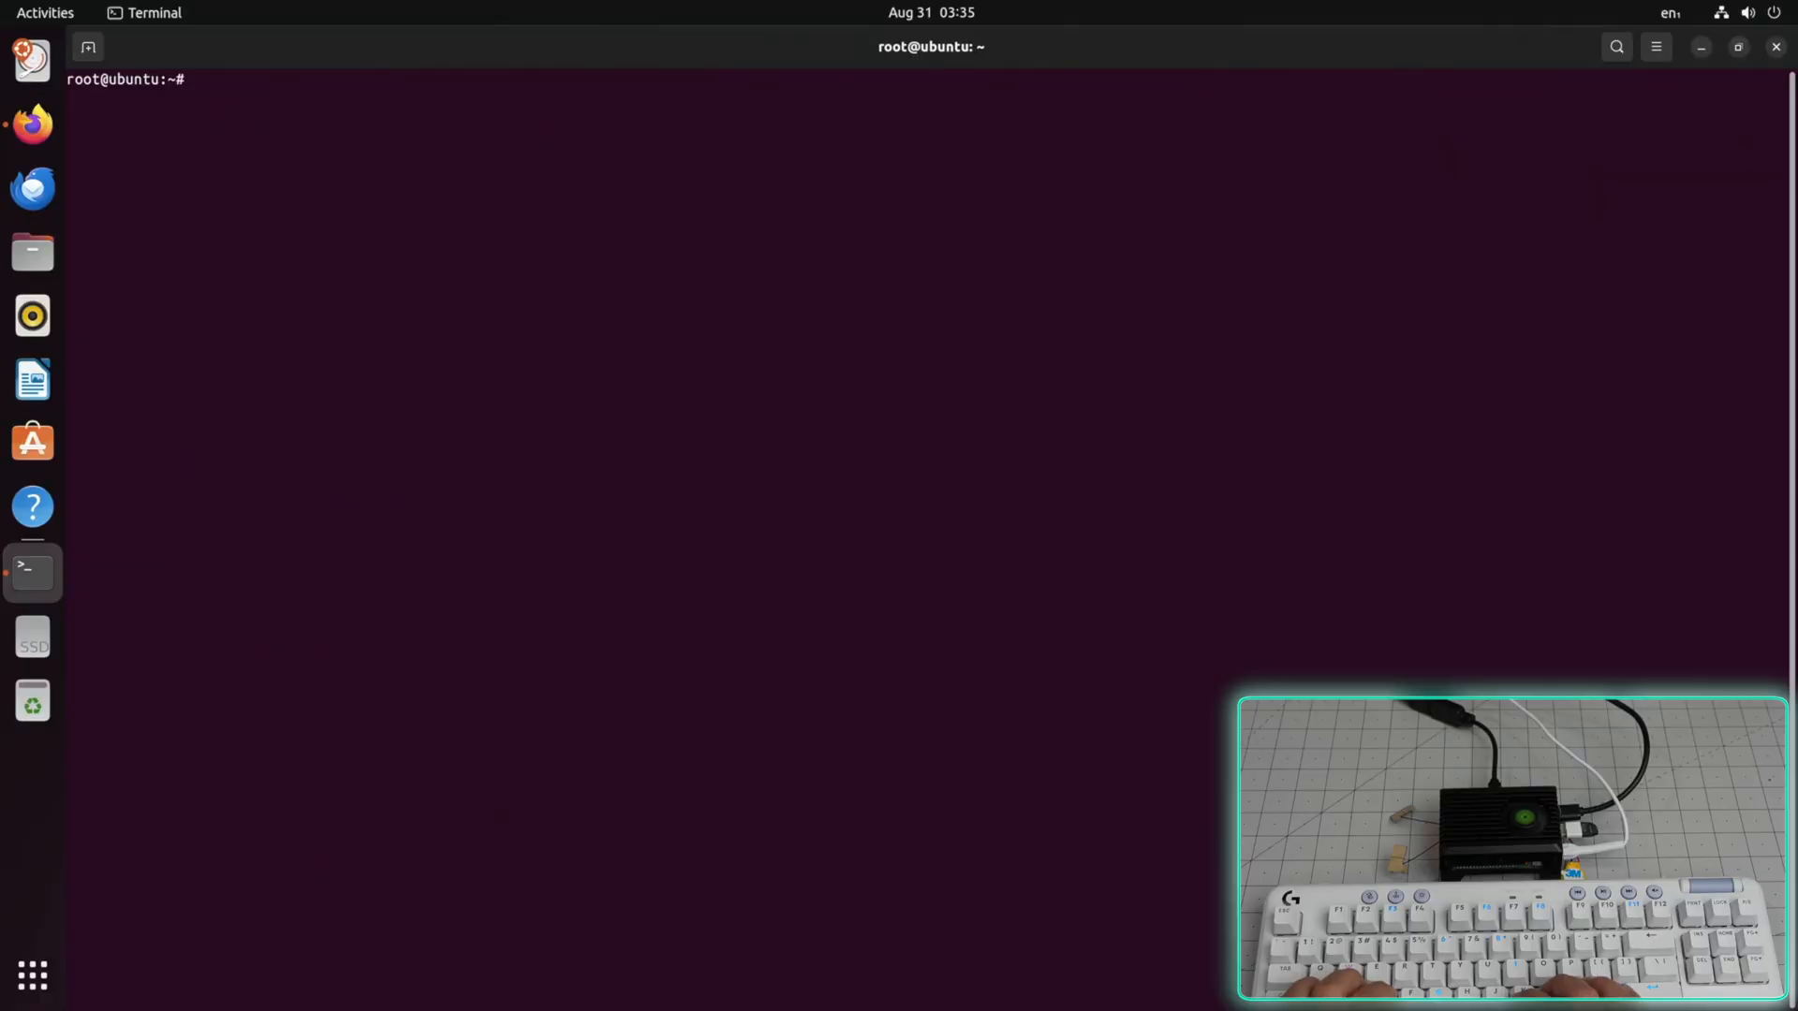
type("nproc")
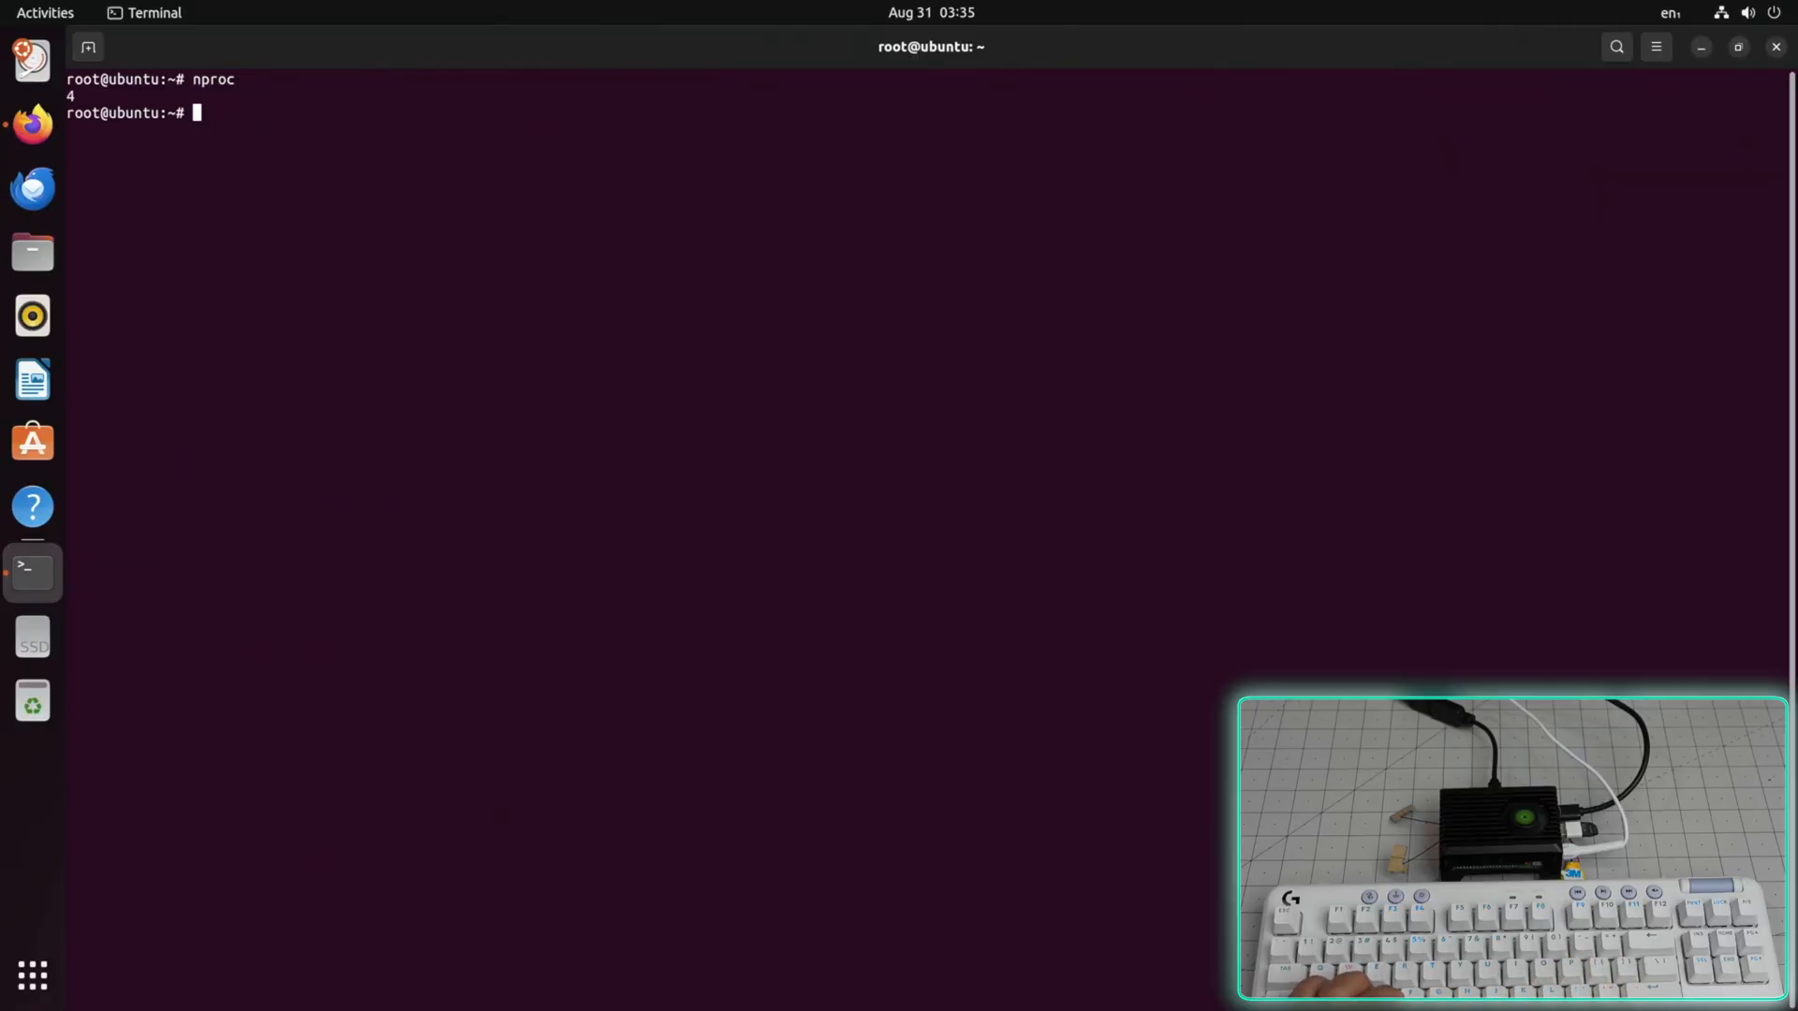
type("sysbench --threads=4 cpu run")
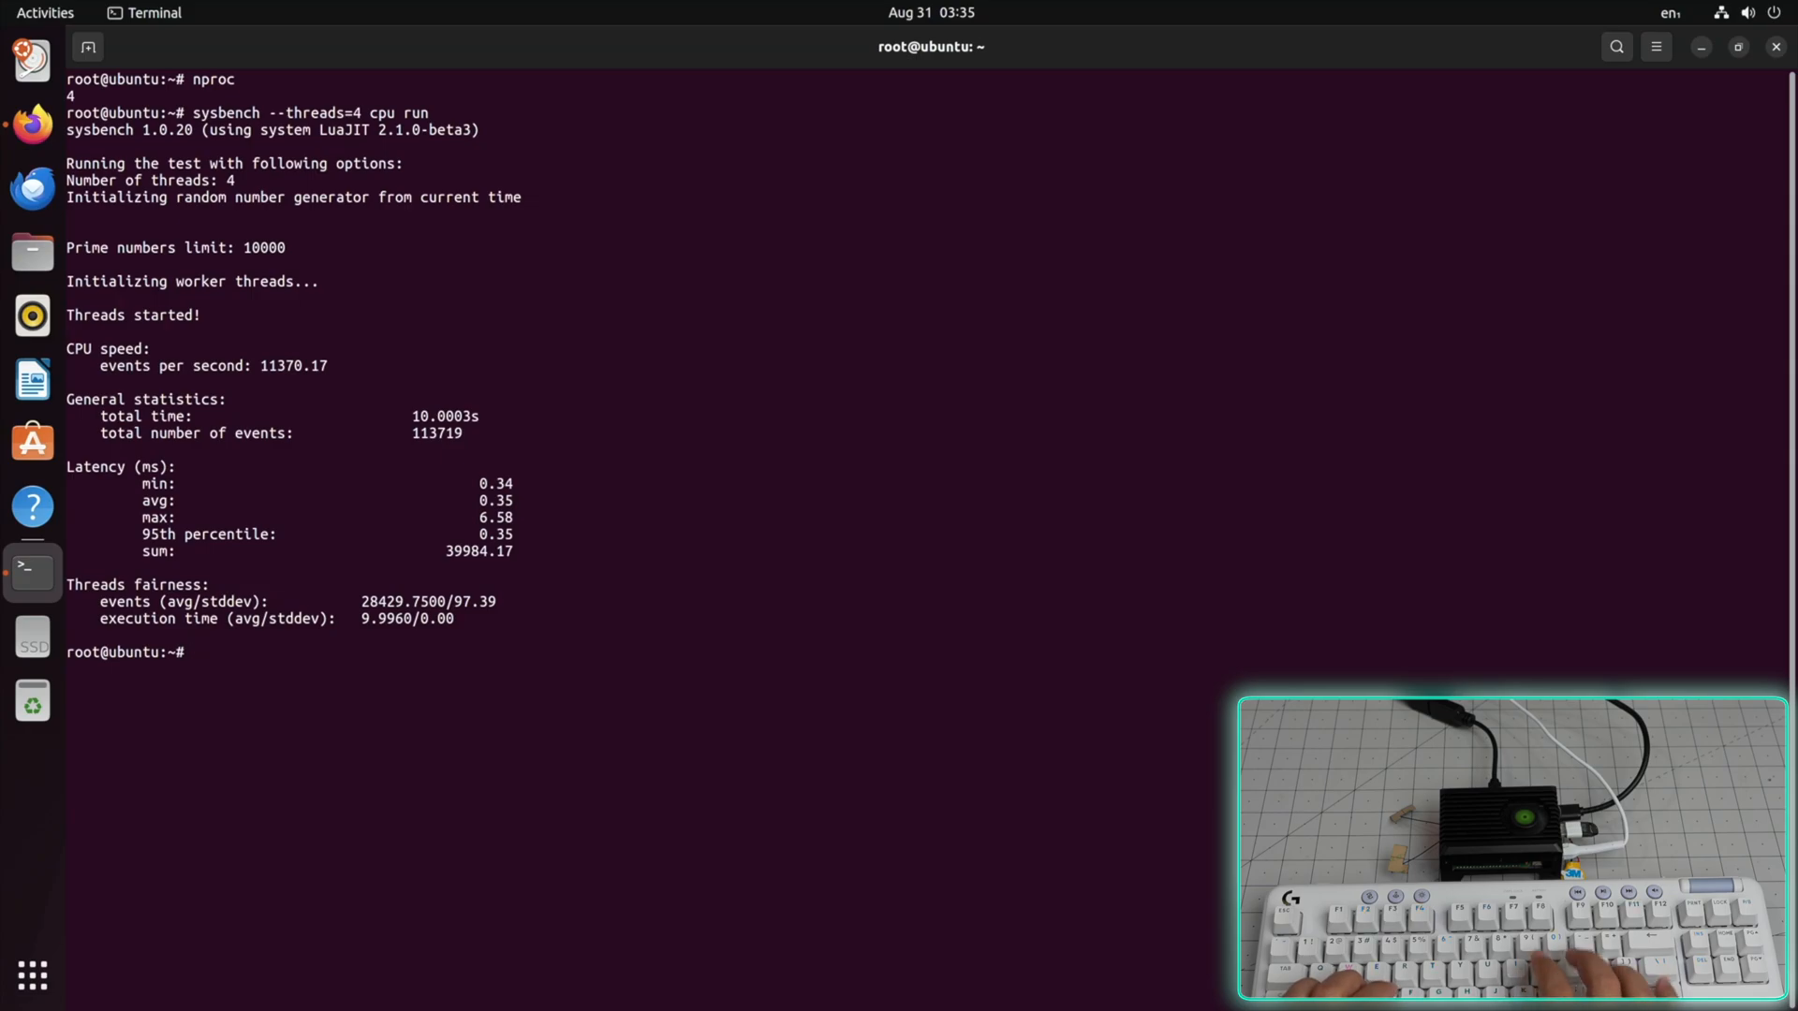
- Enter a stress-ng command before listing disks and partitions with fdisk -l
type("s")
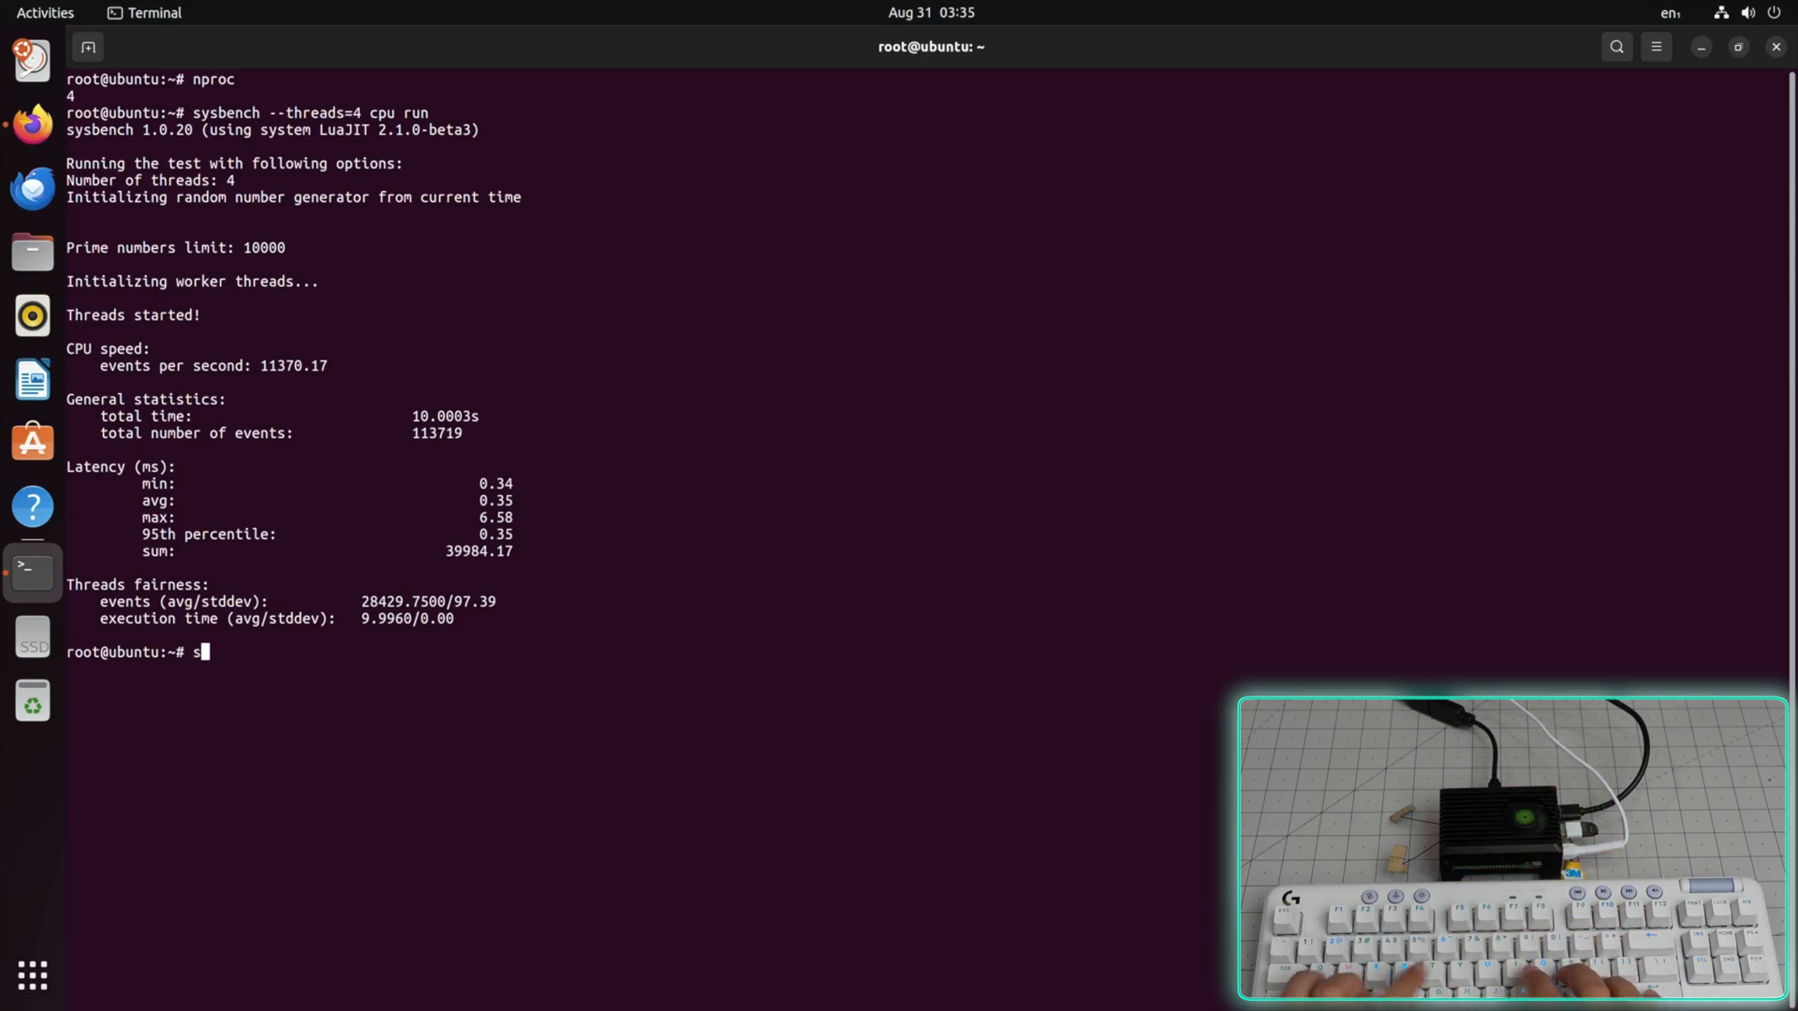
type("tress-ng -")
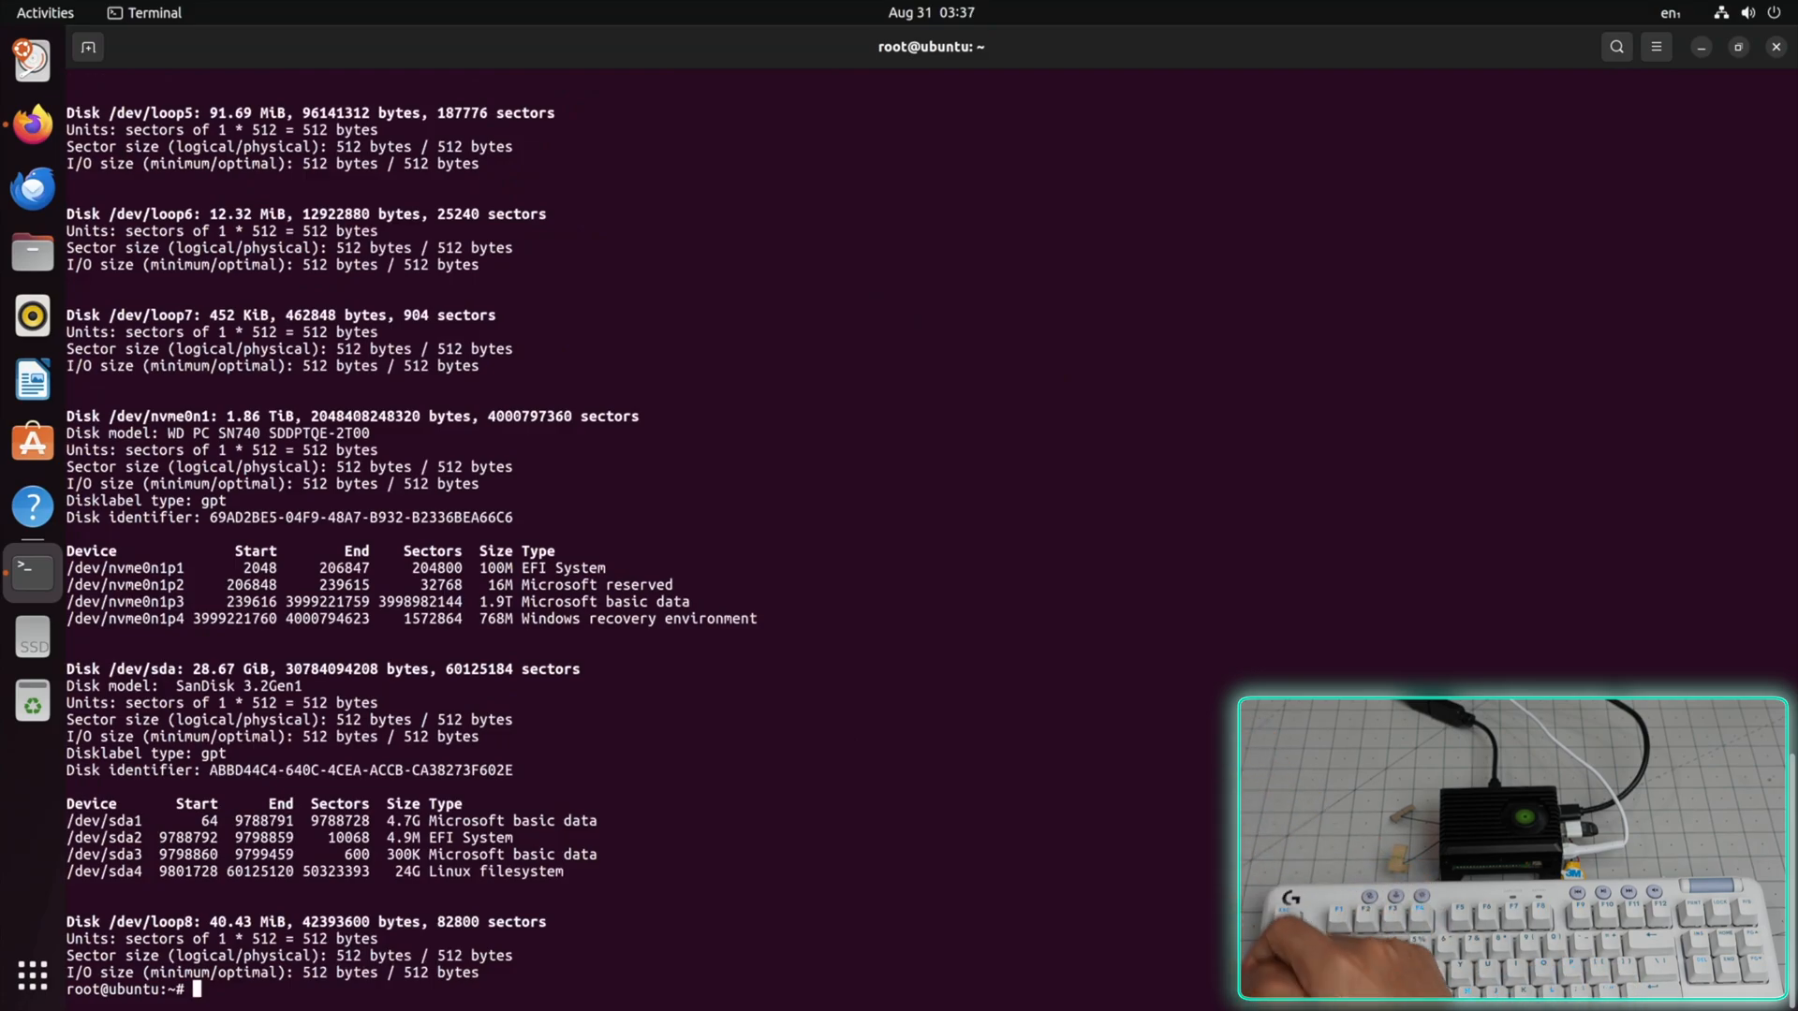
- Run hdparm -t --direct on /dev/nvme0n1 to time direct reads
type("hdparm -t --direct /dev/nvme0n1")
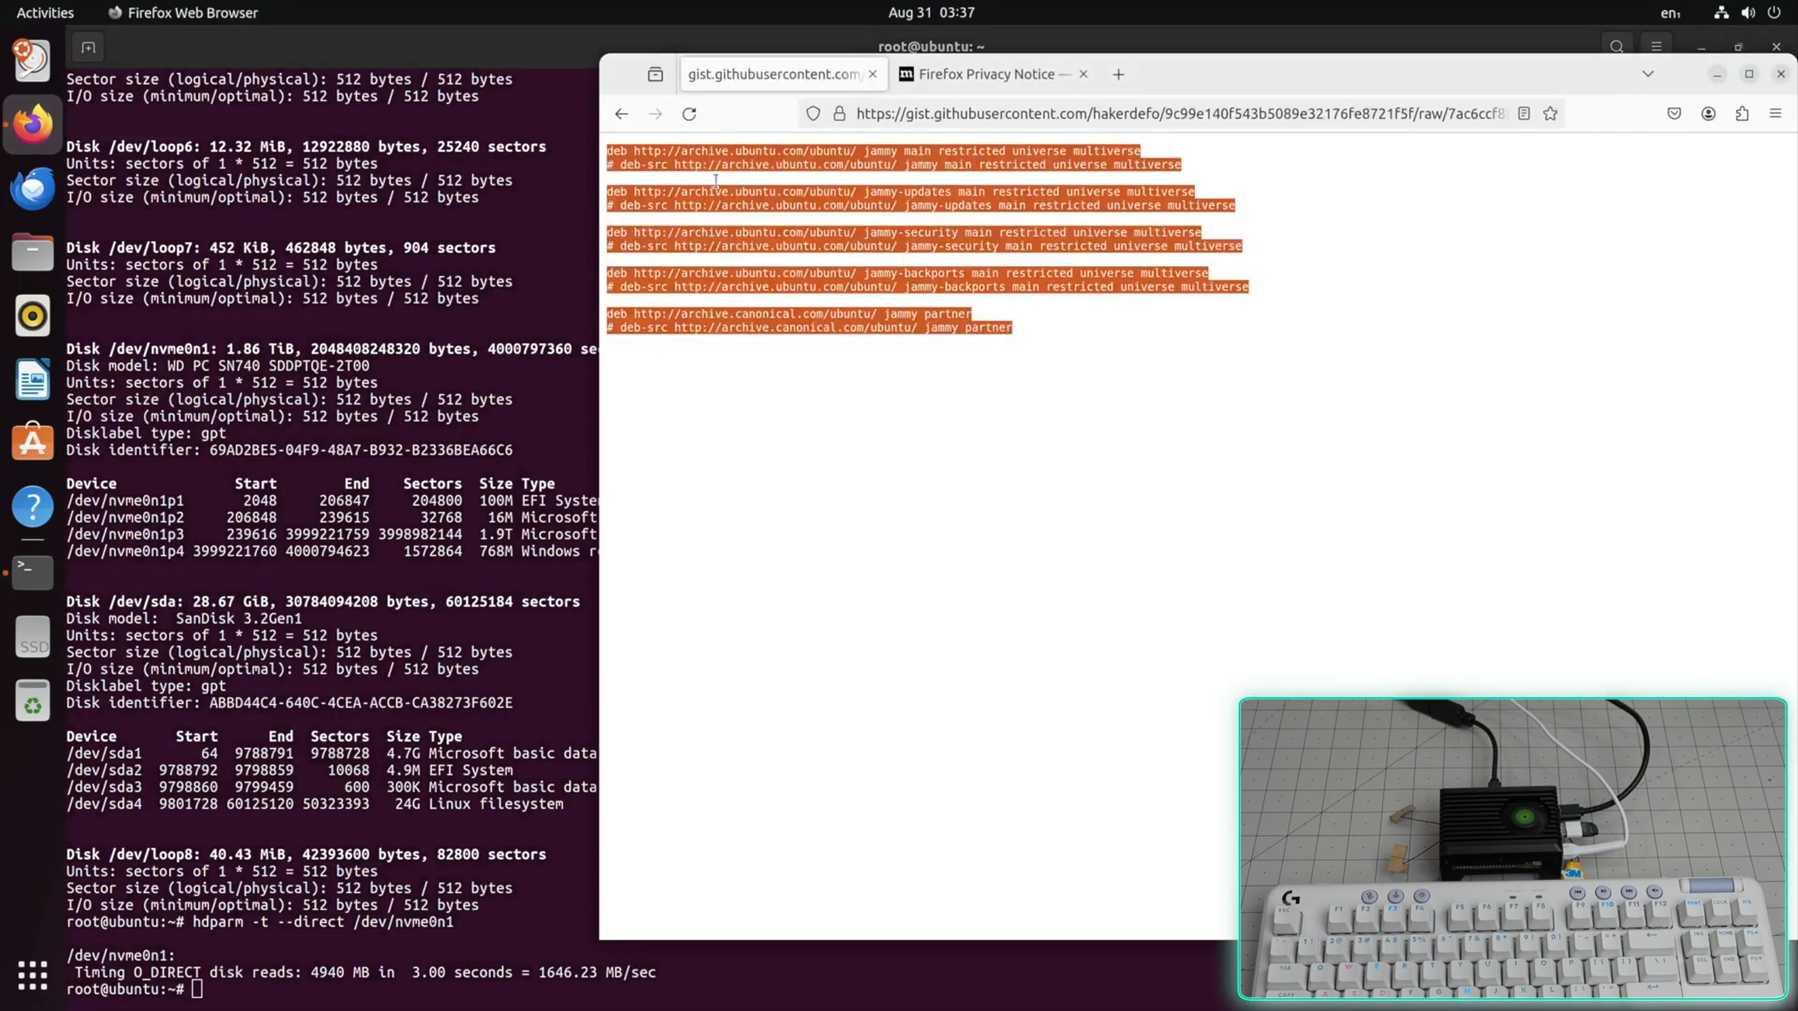
- Go to YouTube in Firefox, search '4k lg demo' and open the 2020 LG OLED The Black video
left_click(1146, 114)
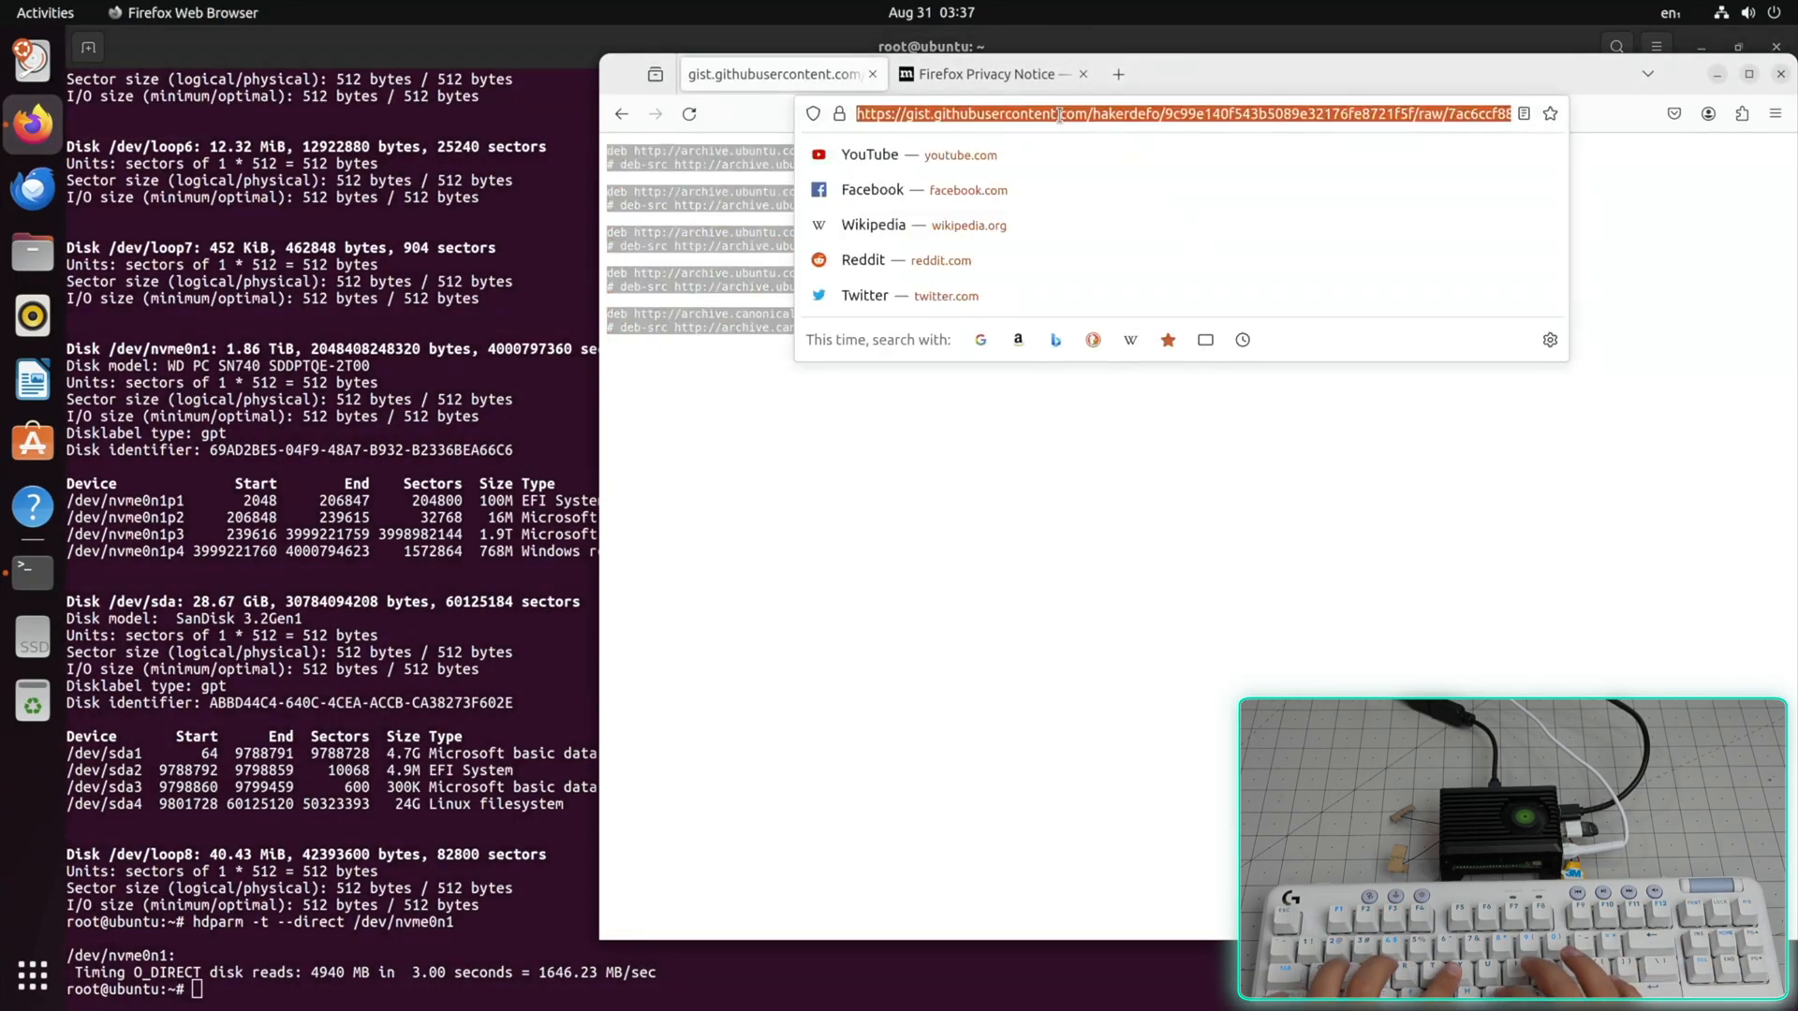
left_click(869, 155)
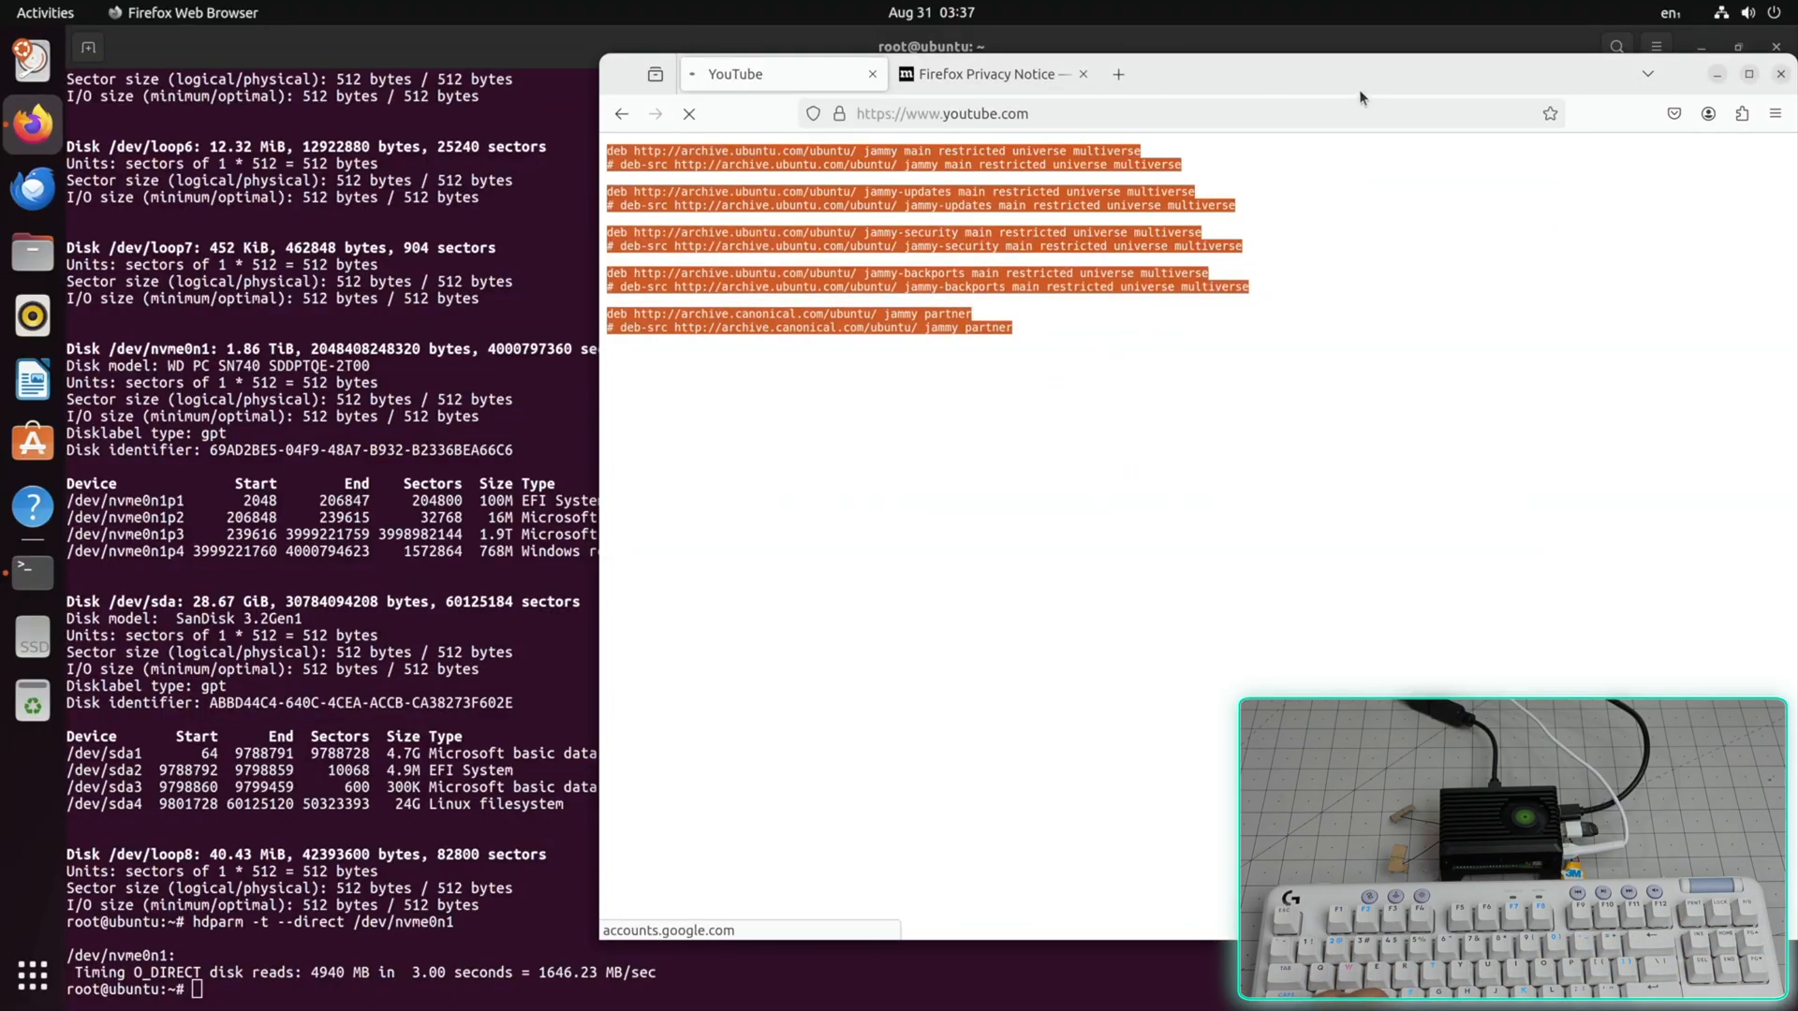
type("4k lg demo")
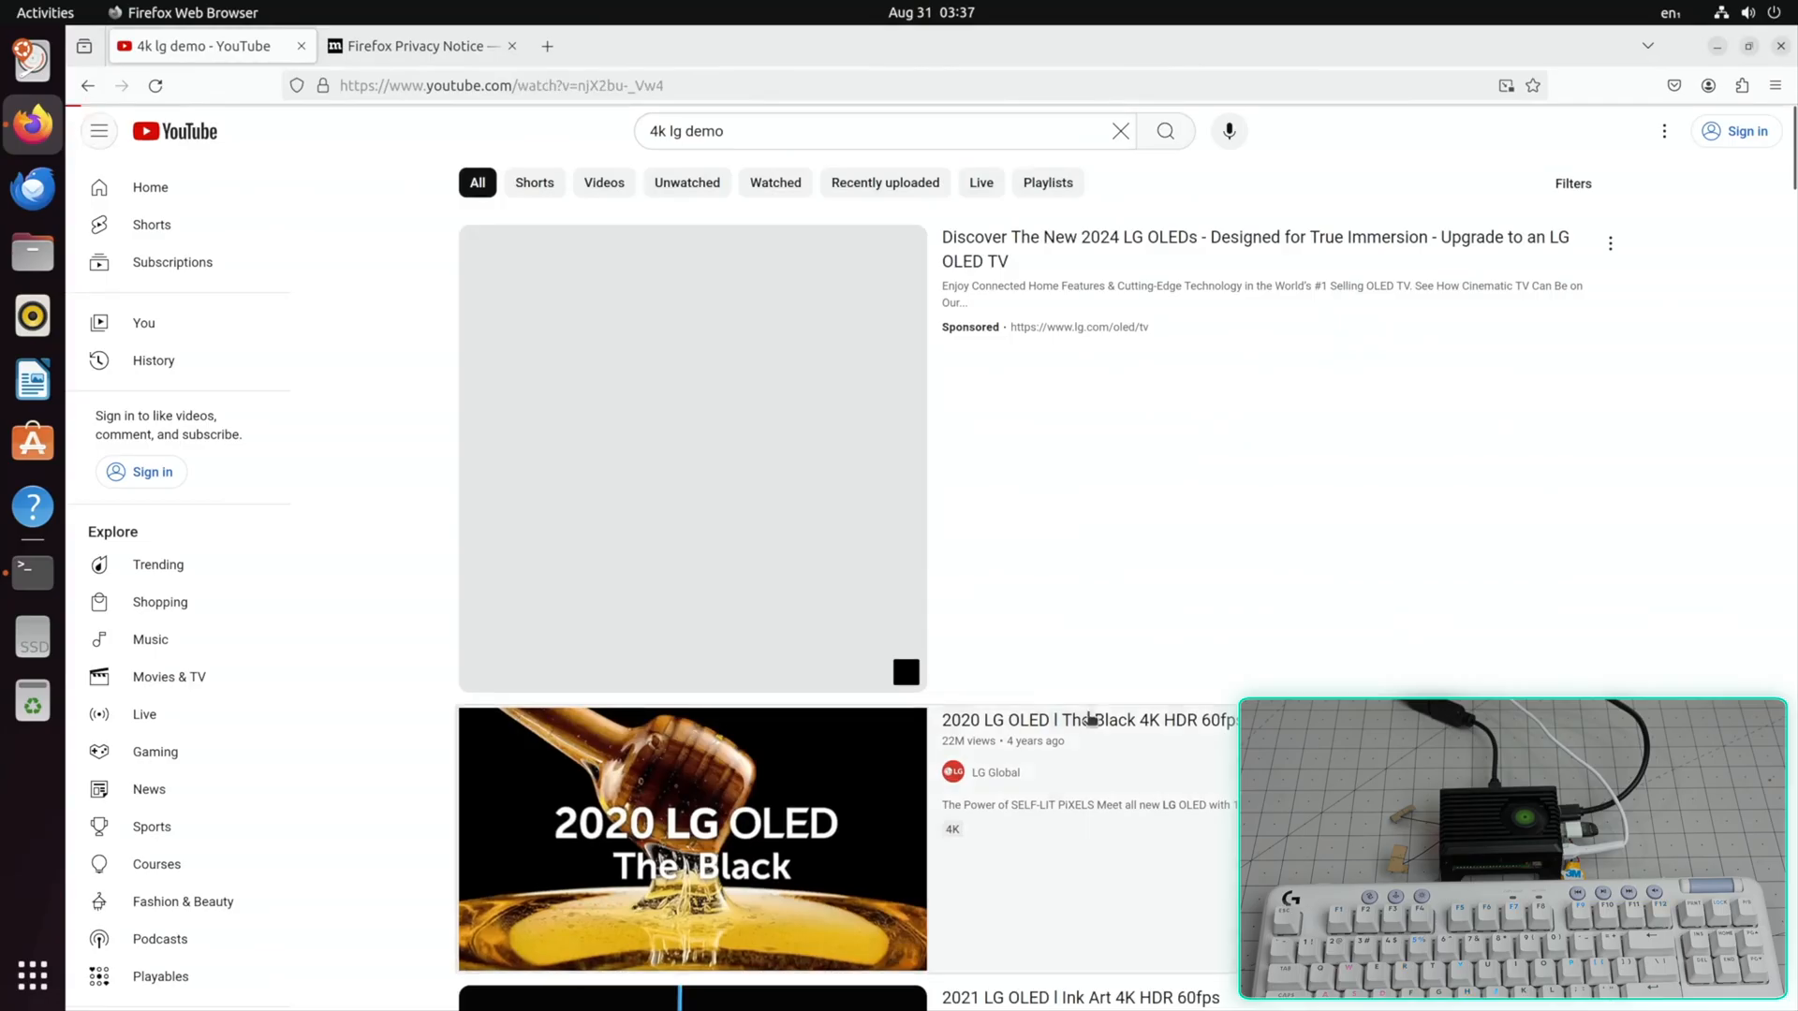
left_click(691, 839)
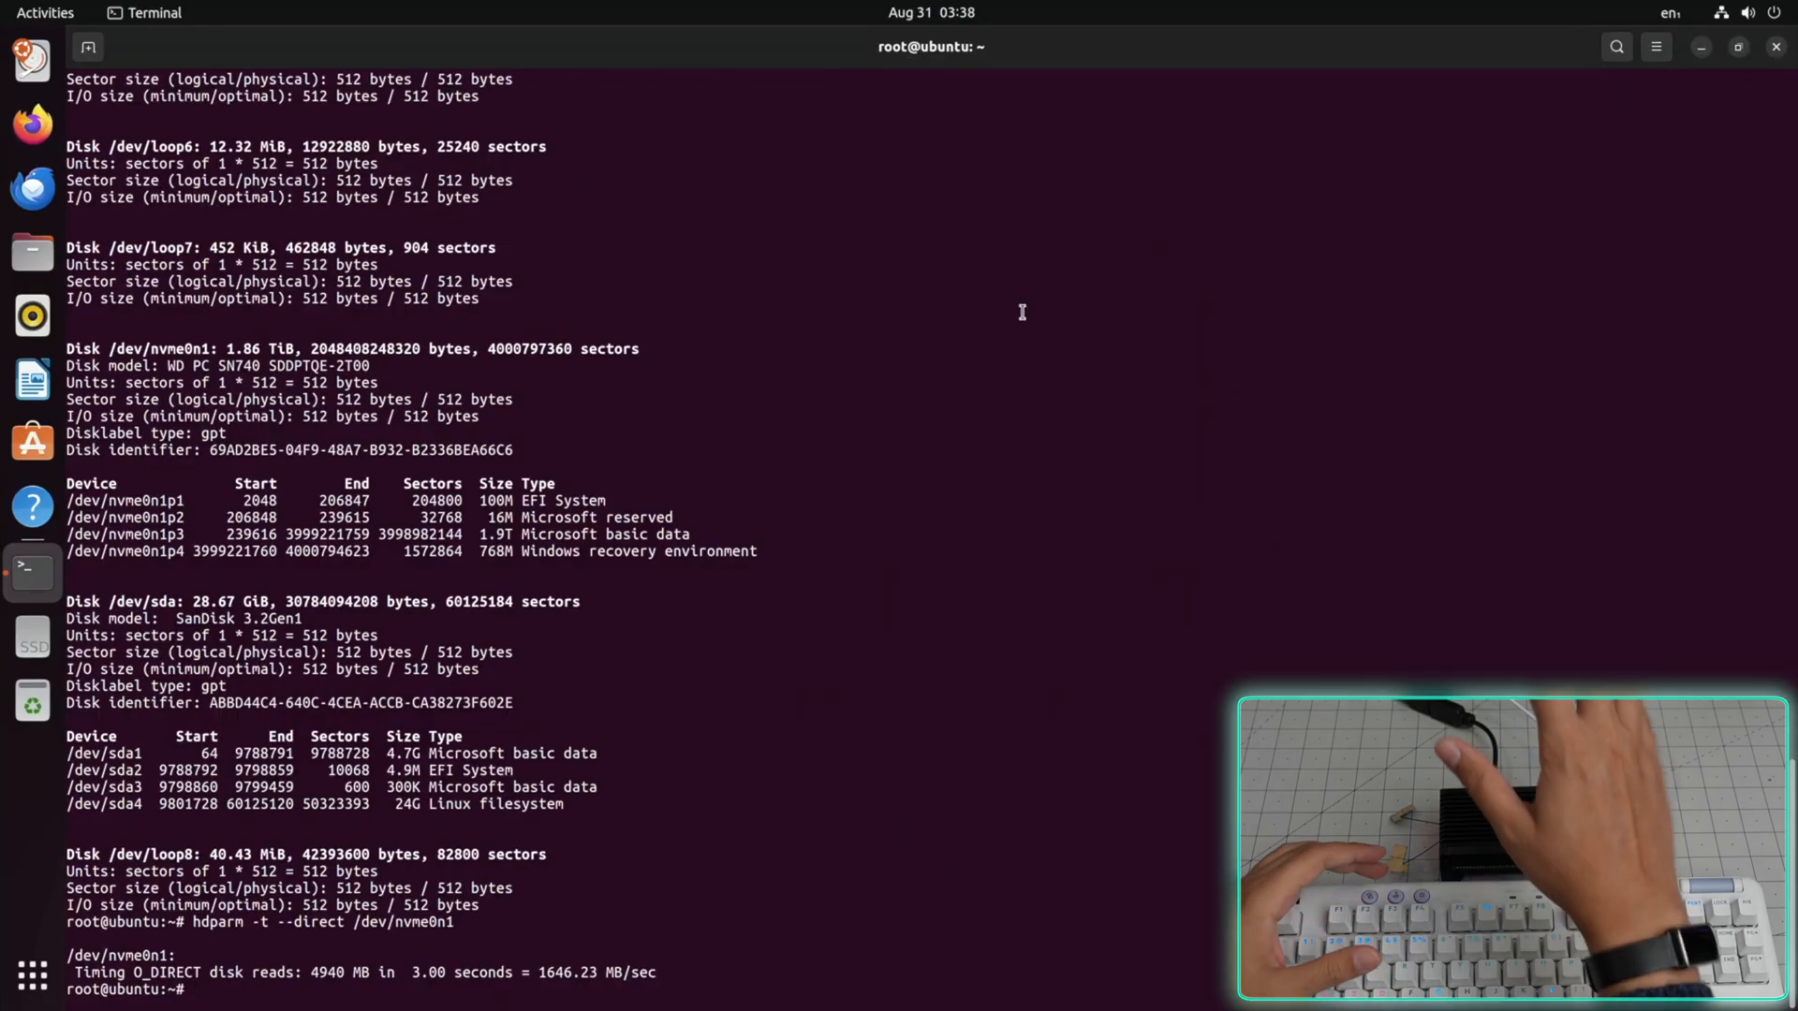
- List /sys/class/gpio/ and then the contents of its gpiochip512 entry
type("ls /sys/class/gpio/")
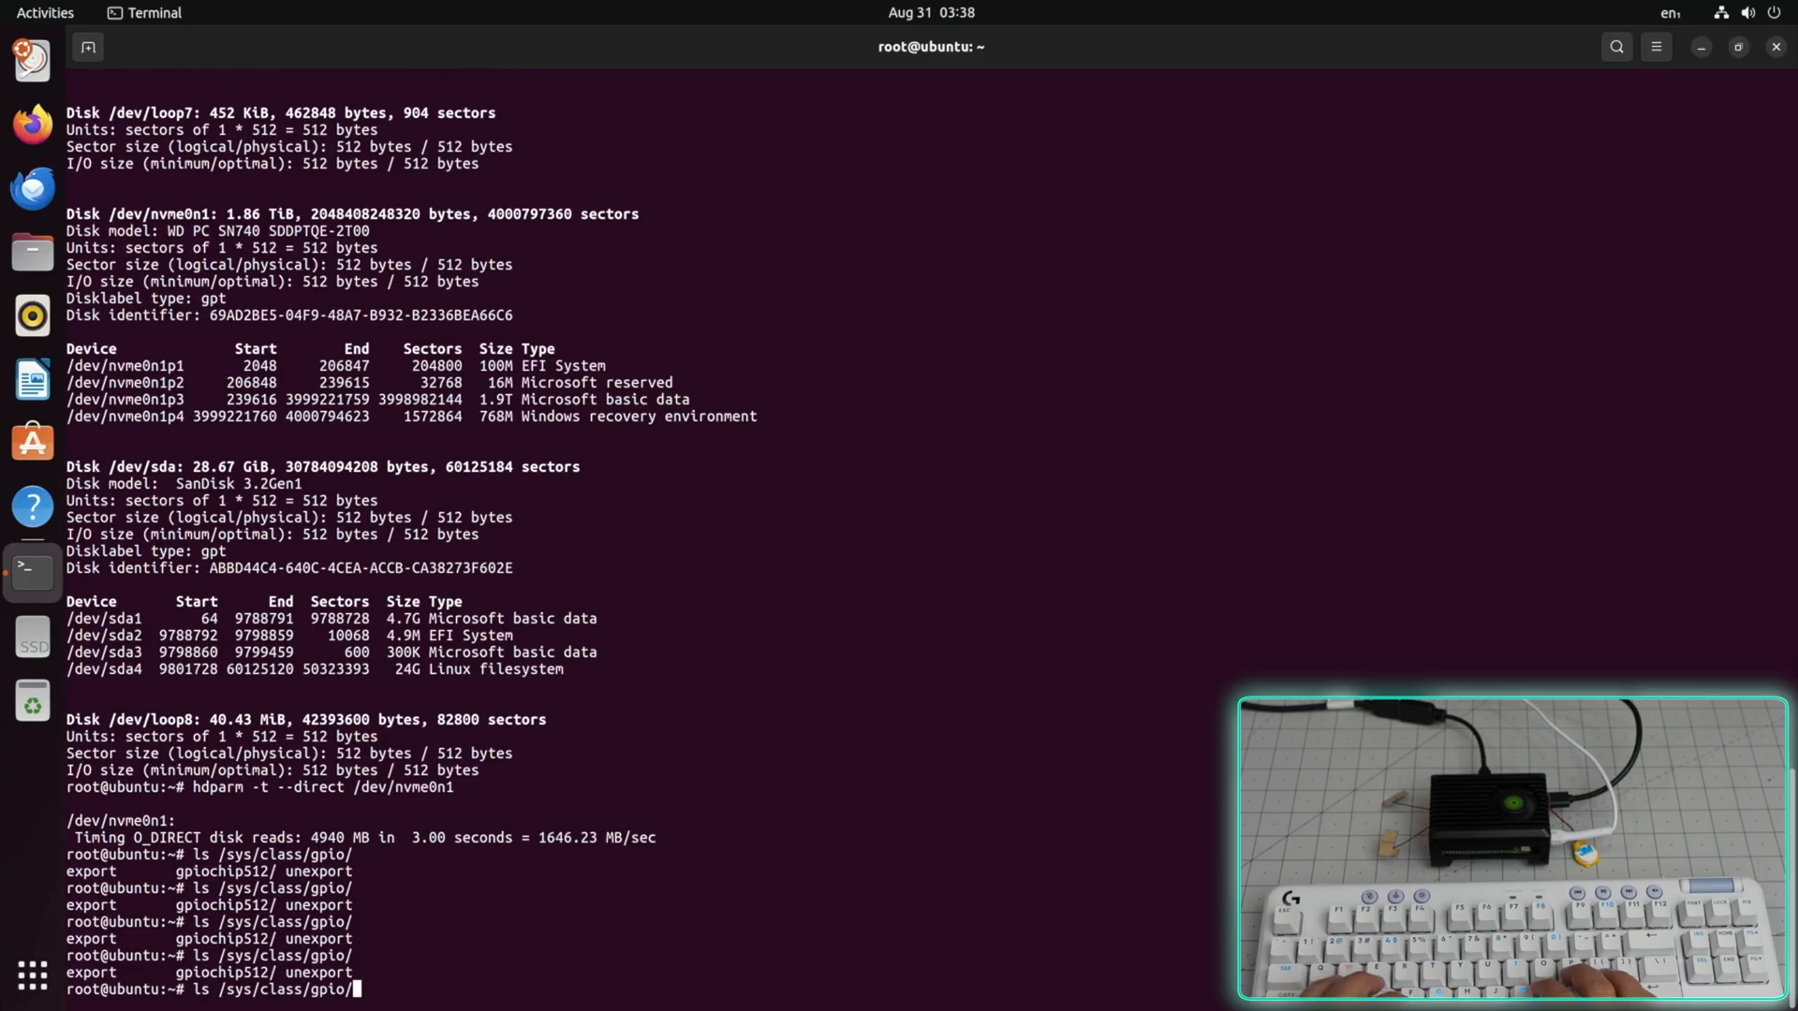
type("gpiochip512/")
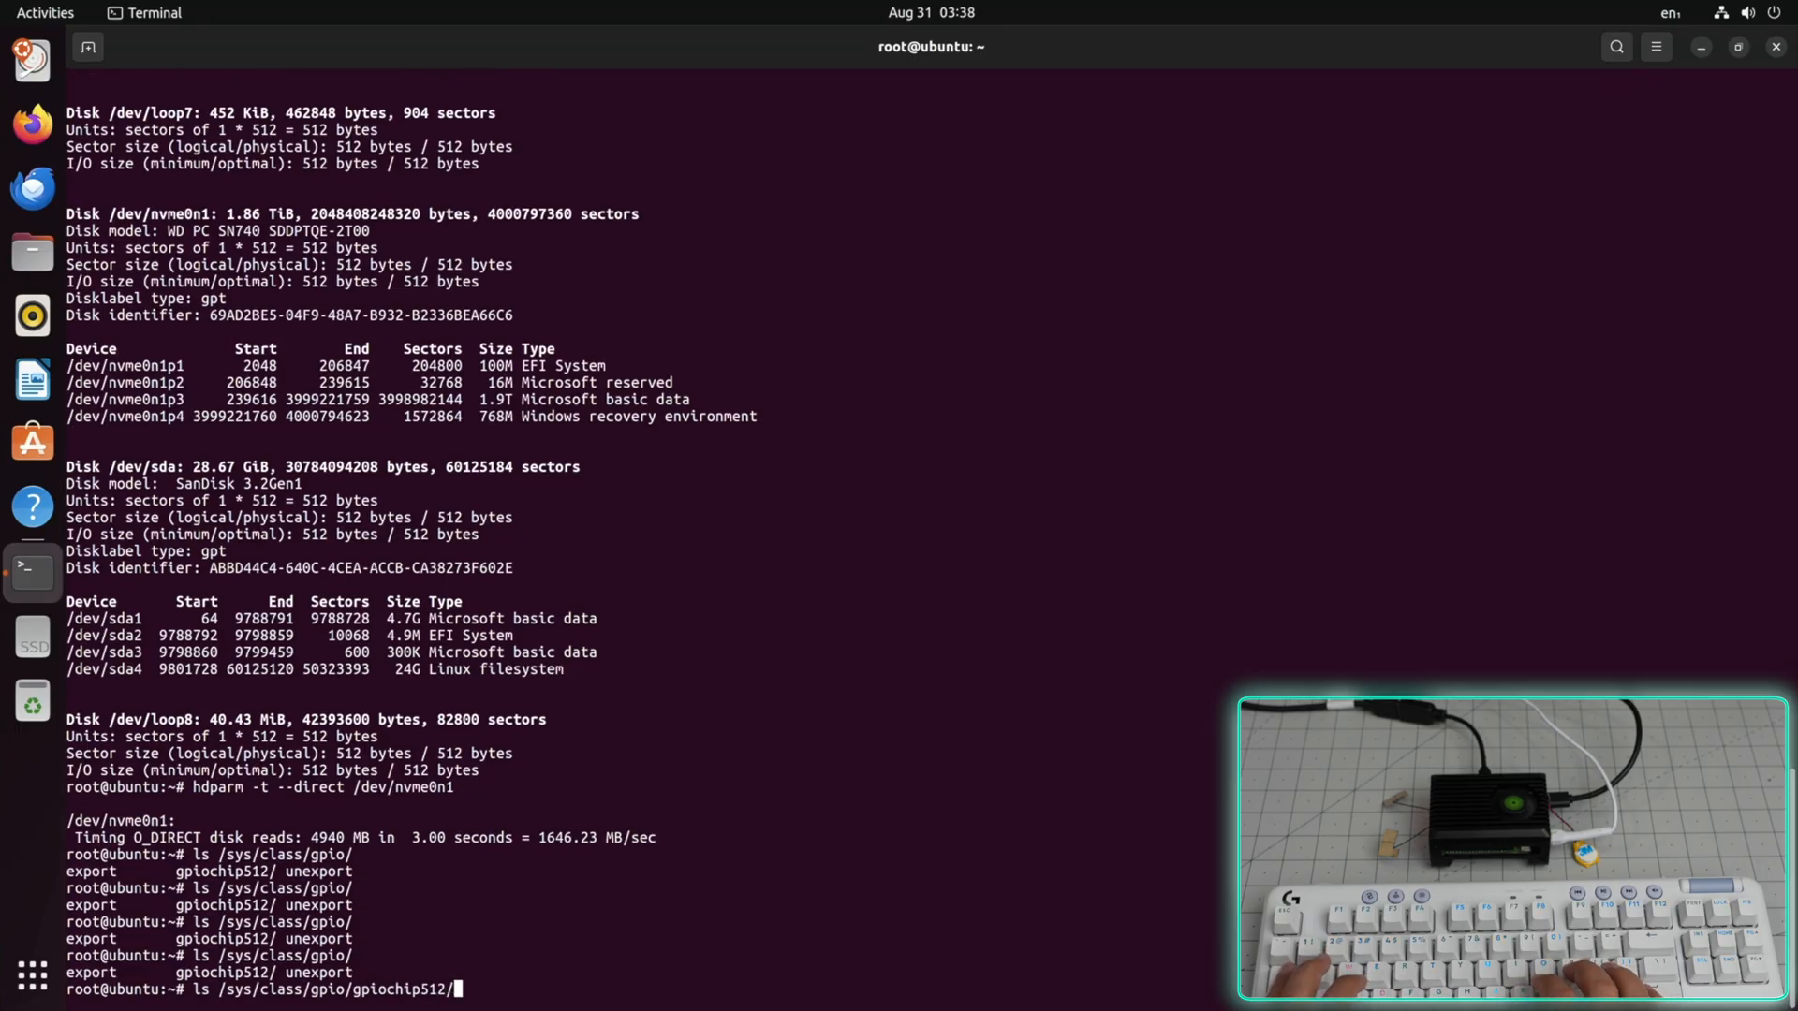
key("Return")
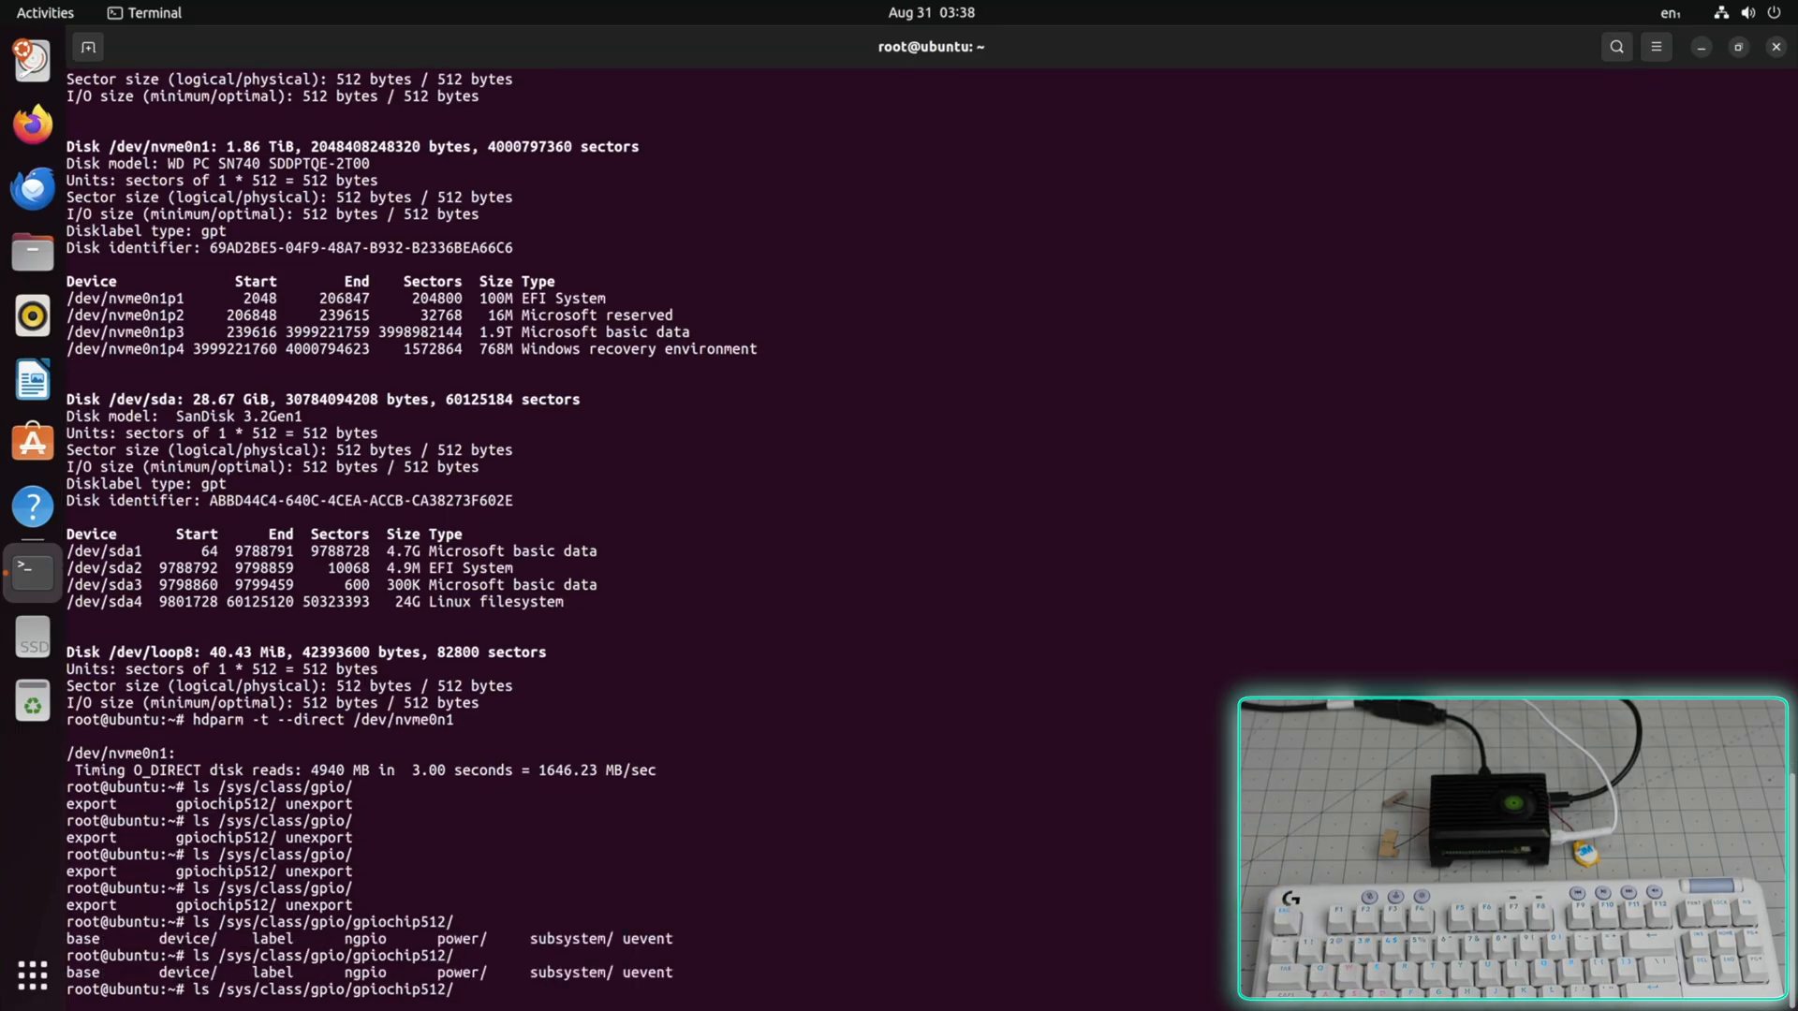